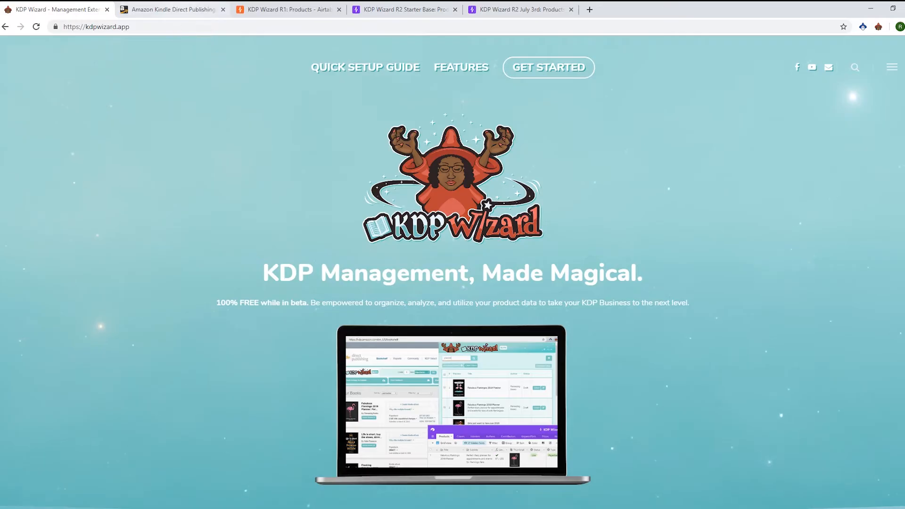
# Show the KDP bookshelf and follow the notice's airtable.com link to the updated Release 2 base
pyautogui.click(171, 10)
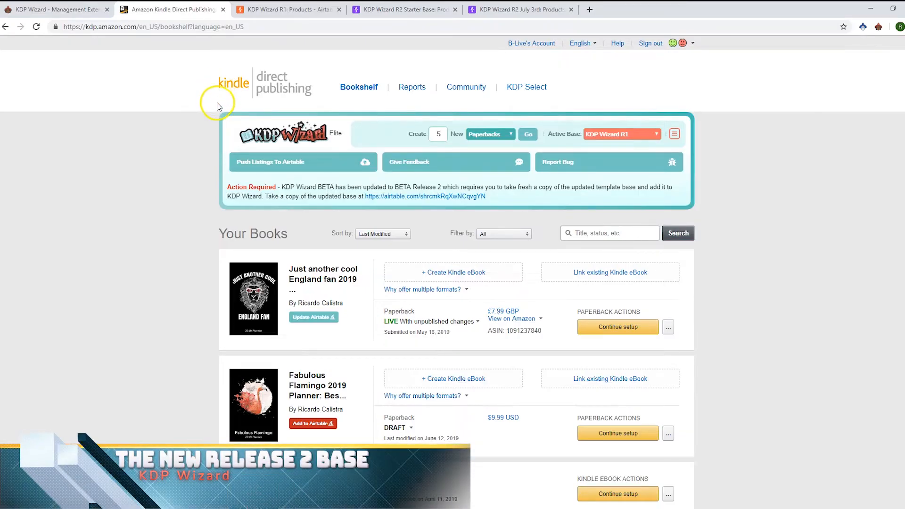
pyautogui.moveTo(185, 155)
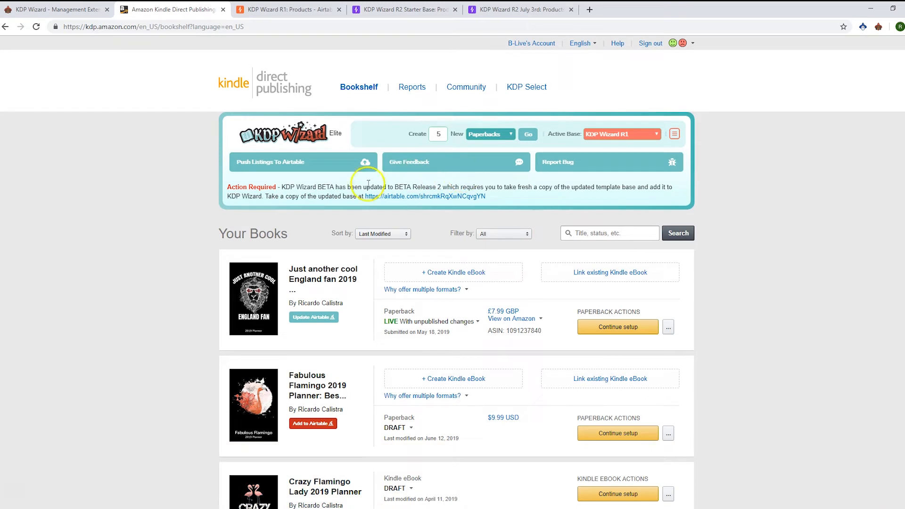
pyautogui.moveTo(405, 200)
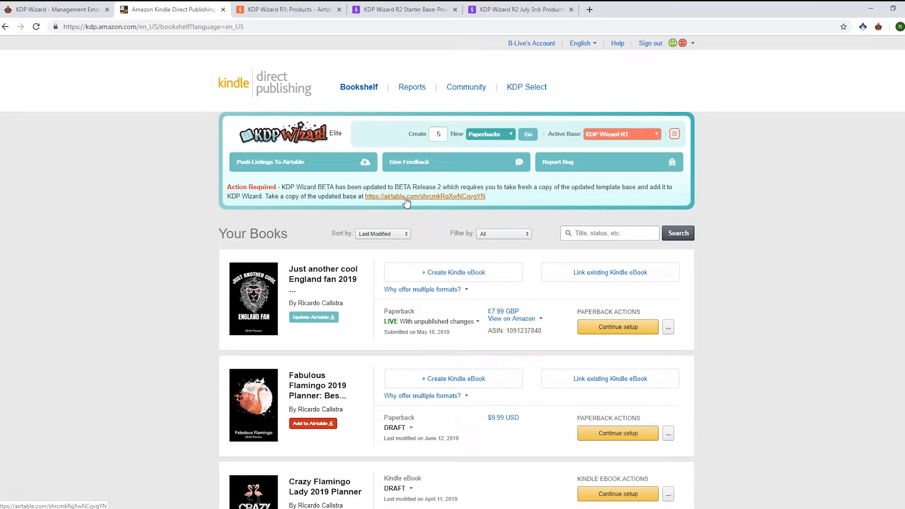
pyautogui.click(424, 196)
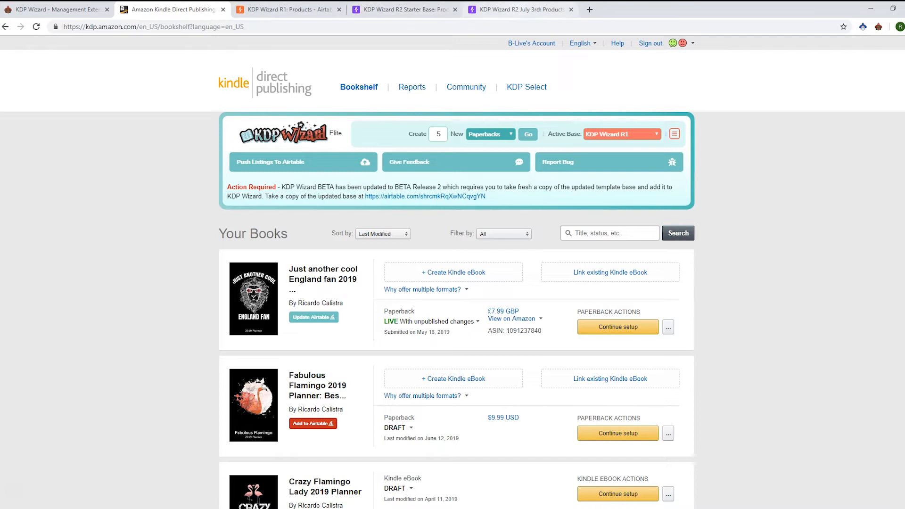
# Add the KDP Wizard R2 July 3rd base via its Airtable API documentation, then show the R1 base
pyautogui.click(516, 10)
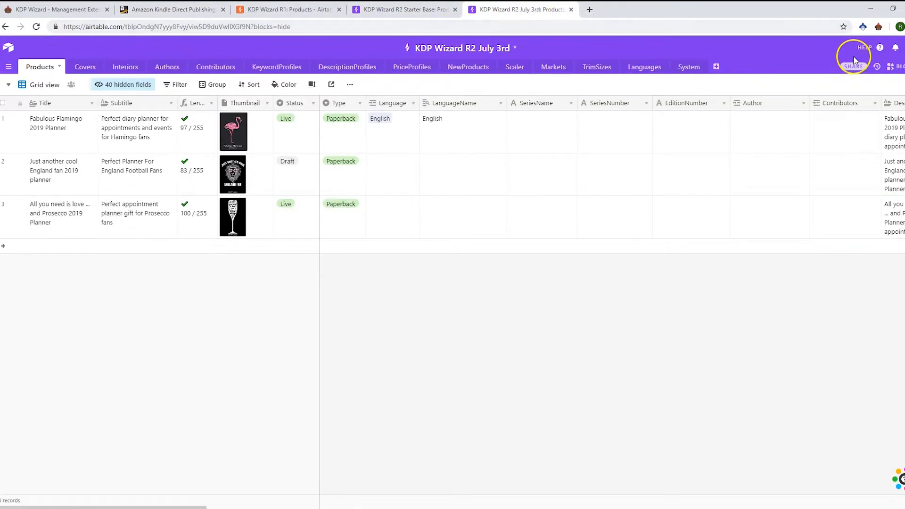
pyautogui.click(865, 48)
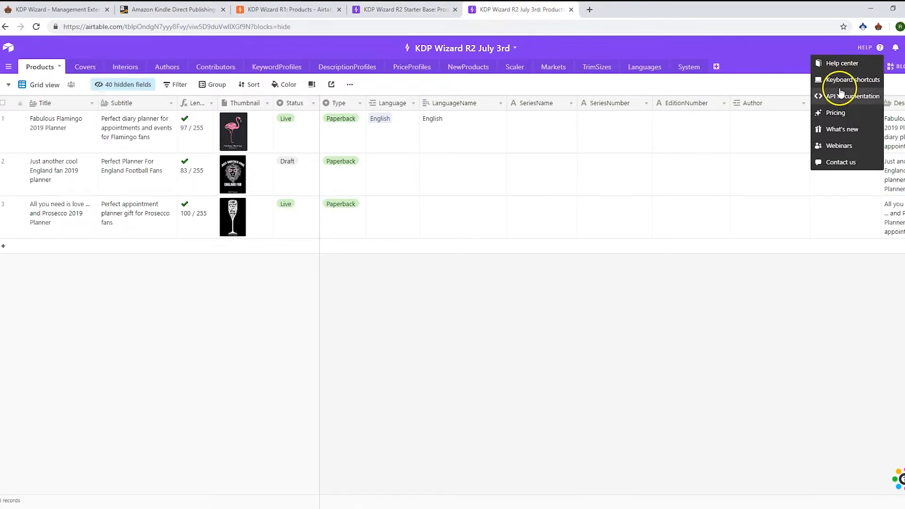
pyautogui.click(855, 96)
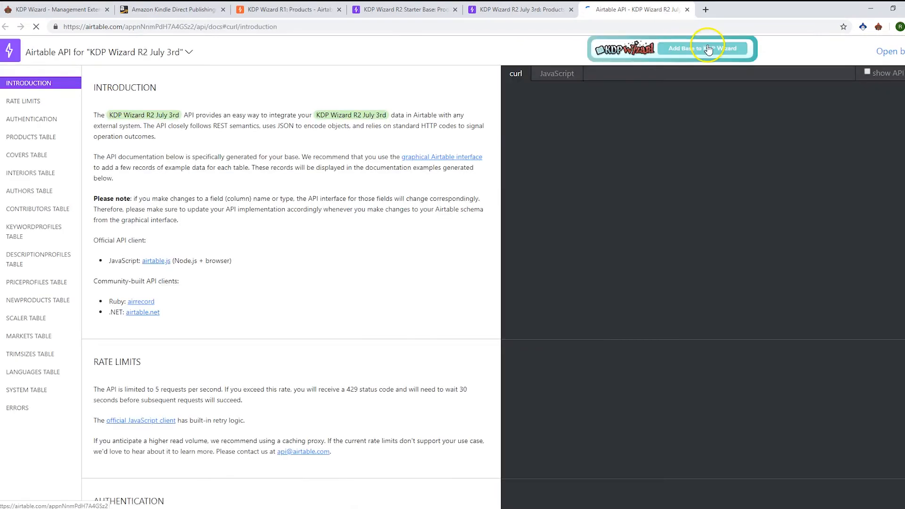
pyautogui.click(701, 48)
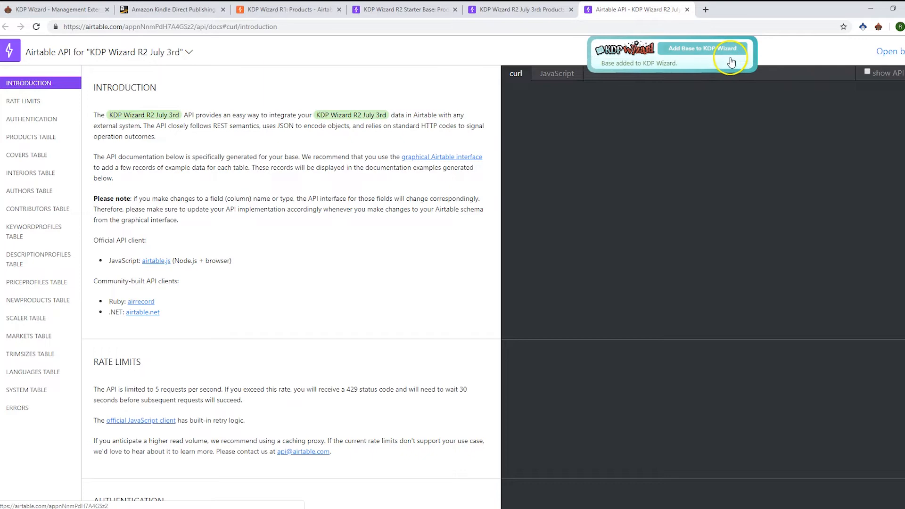
pyautogui.click(283, 9)
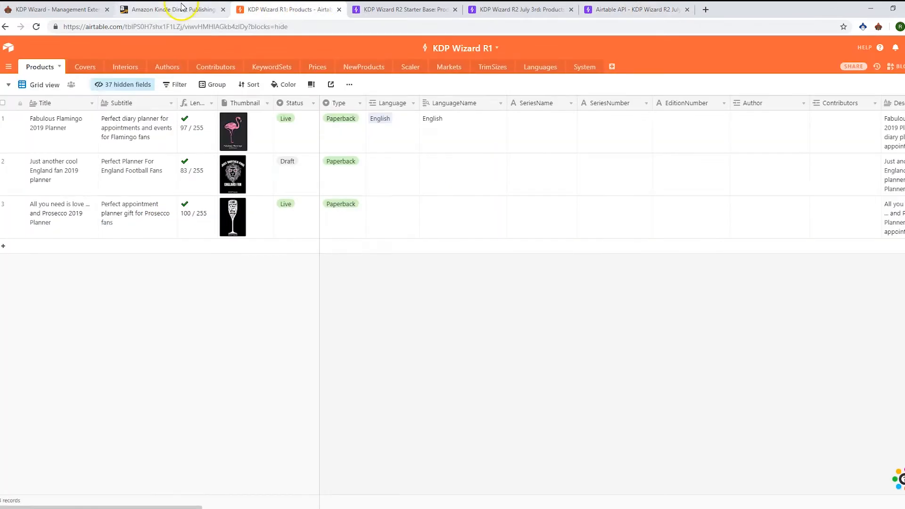
# Choose KDP Wizard R2 July 3rd as the Active Base in the KDP Wizard panel
pyautogui.click(171, 10)
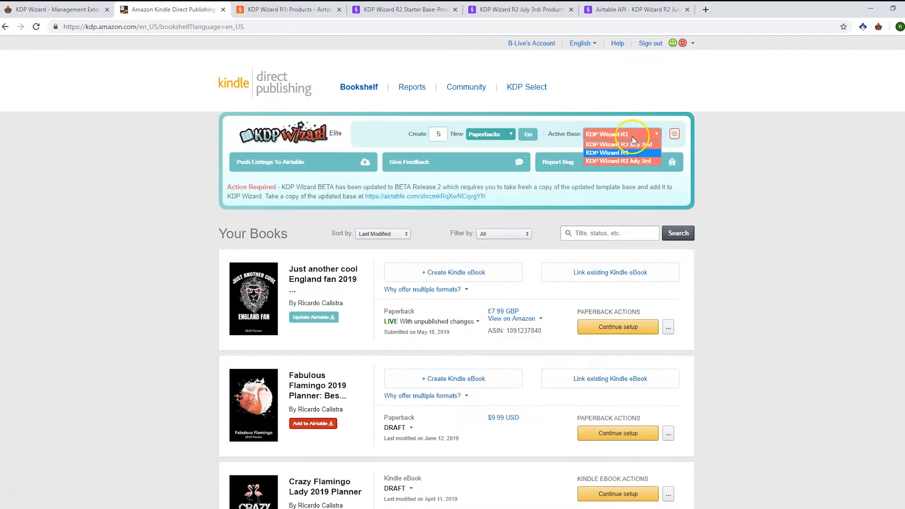
pyautogui.click(621, 160)
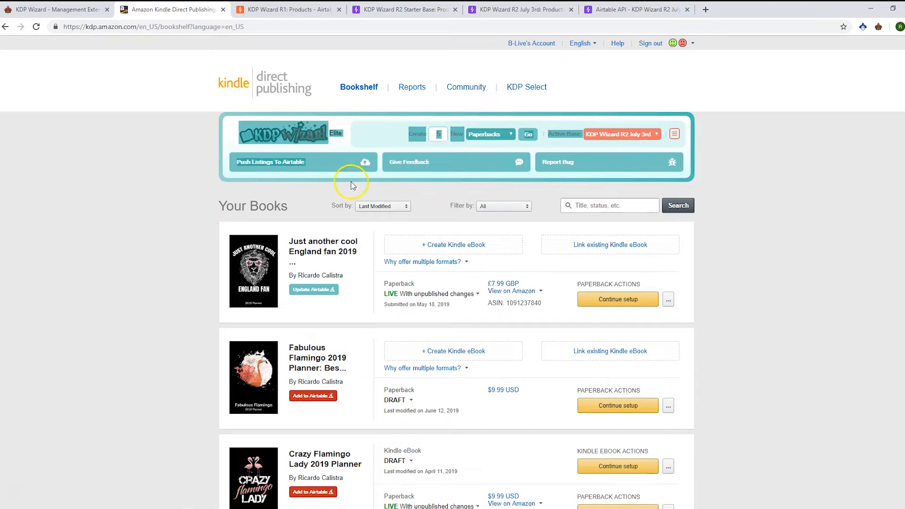
pyautogui.moveTo(223, 140)
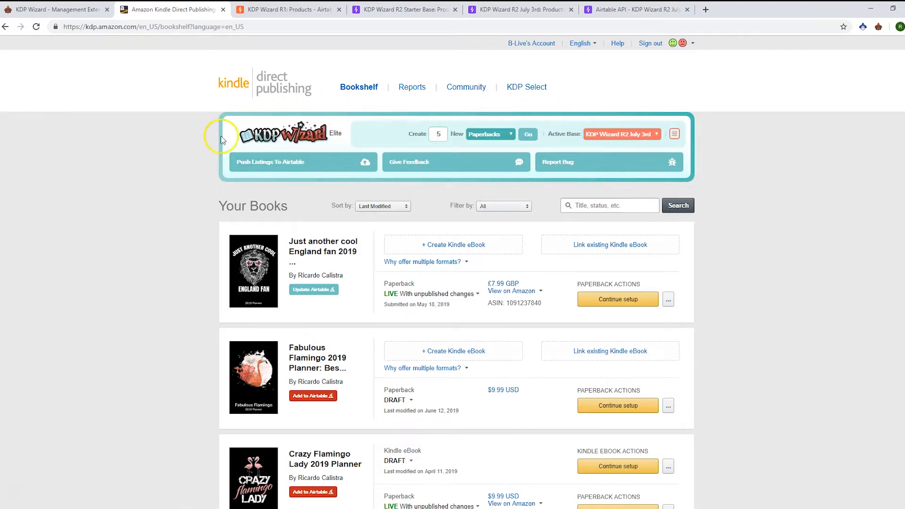
pyautogui.moveTo(208, 150)
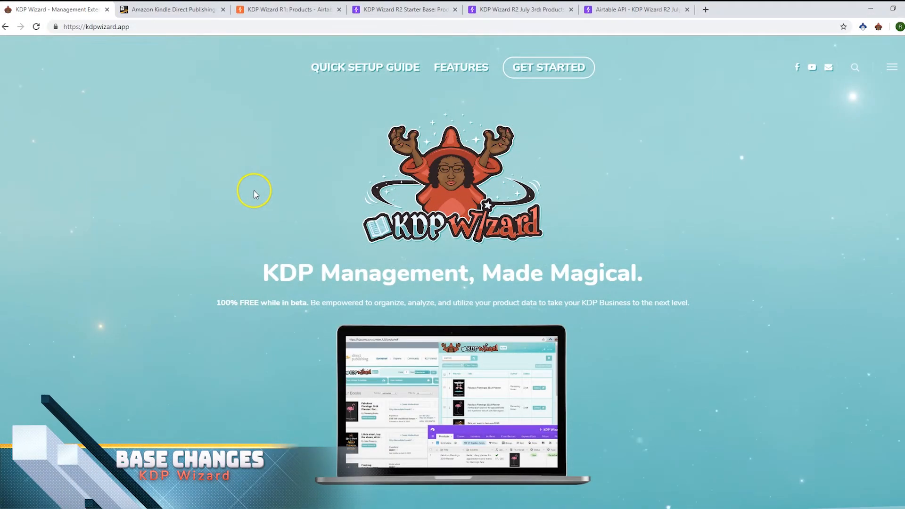
pyautogui.moveTo(275, 191)
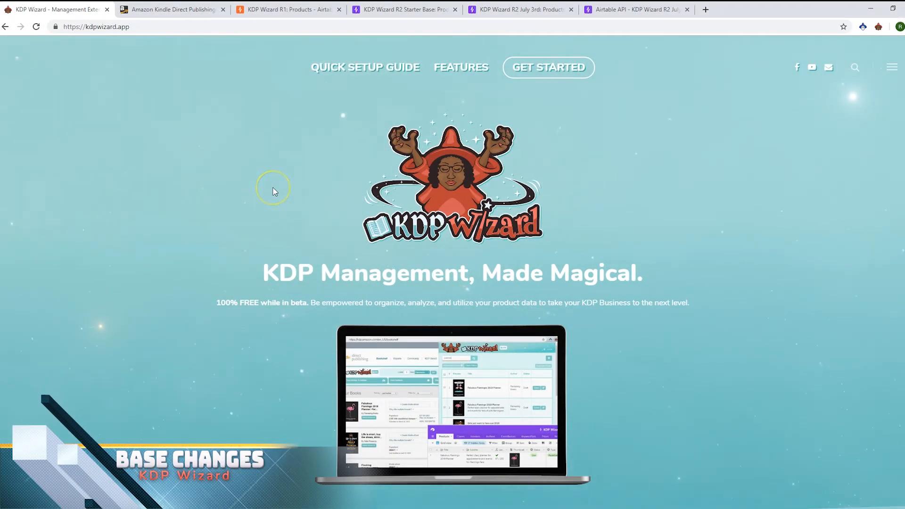
pyautogui.moveTo(287, 10)
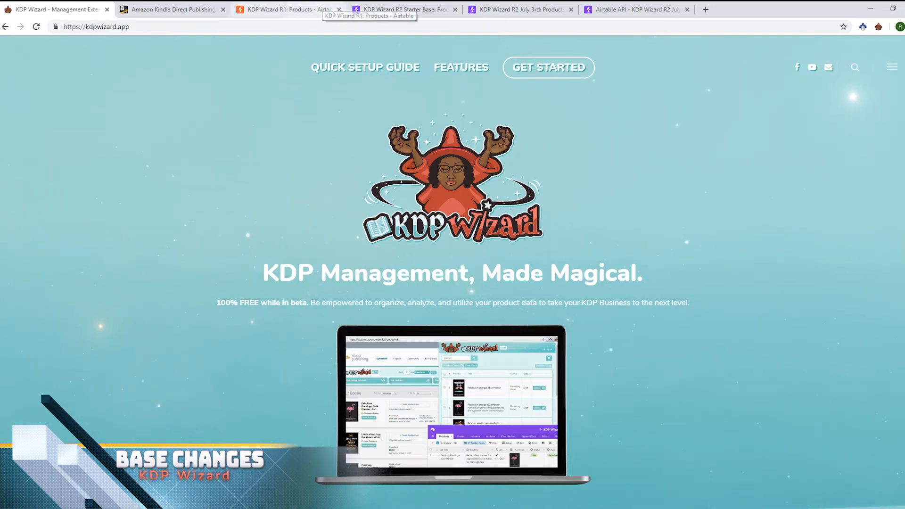
# Show the Products table of the KDP Wizard R2 Starter Base in Airtable
pyautogui.click(404, 9)
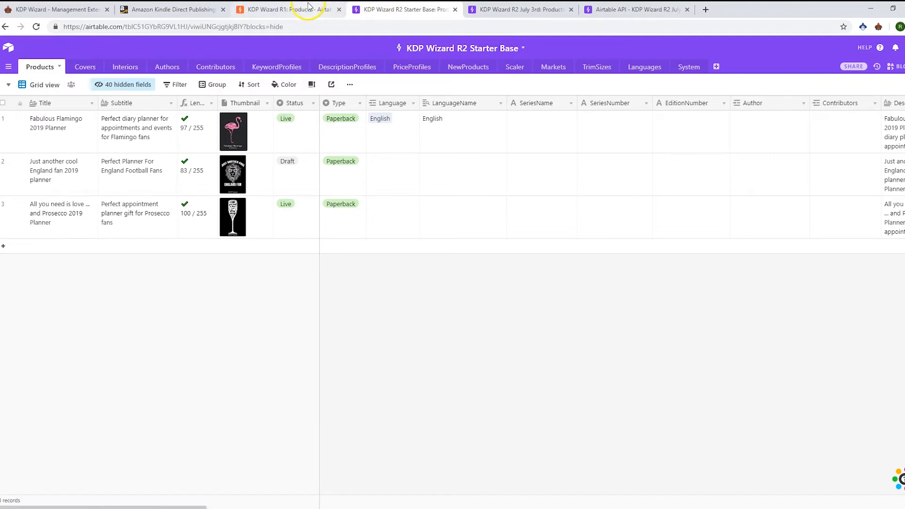
# Compare the R1 and R2 Starter Base Products tables, then view the KeywordProfiles table
pyautogui.click(288, 9)
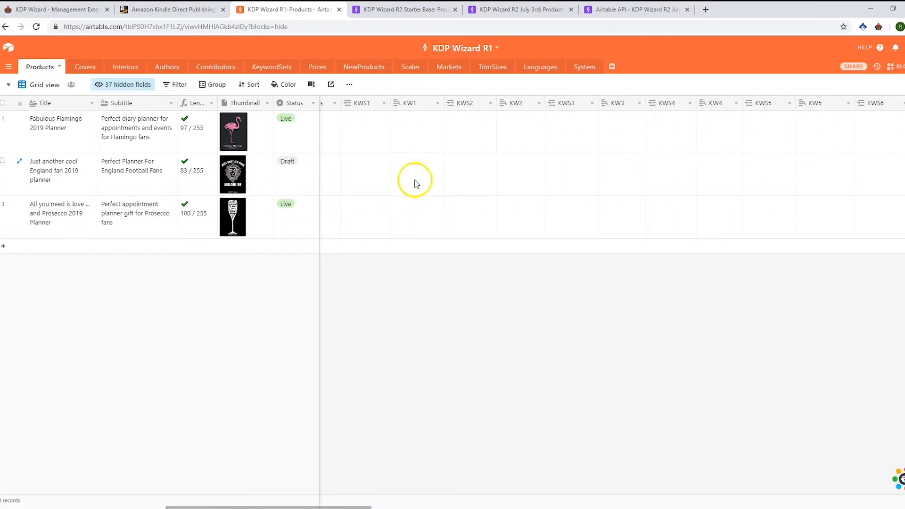
pyautogui.moveTo(413, 109)
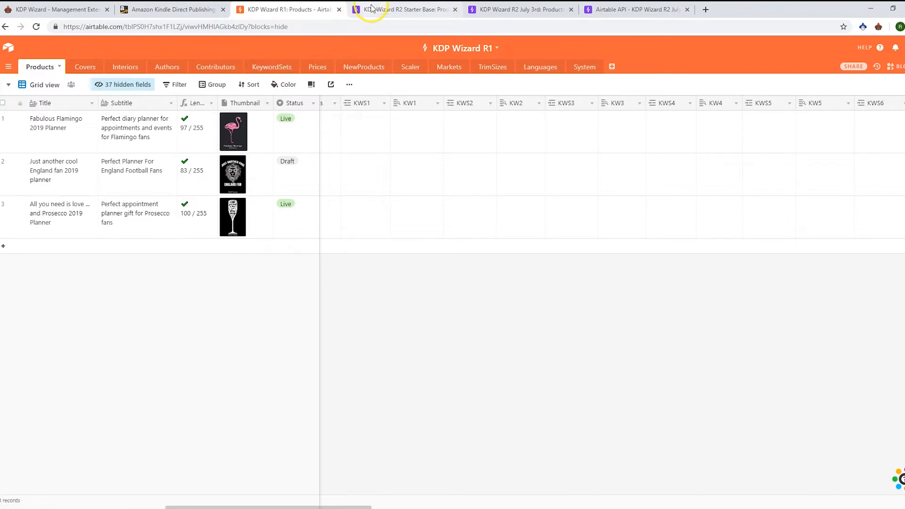
pyautogui.click(405, 10)
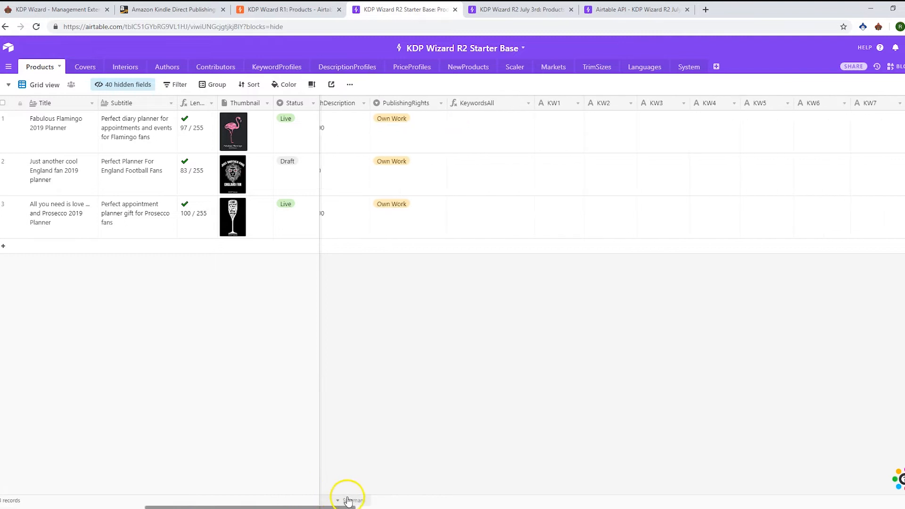
pyautogui.hscroll(3)
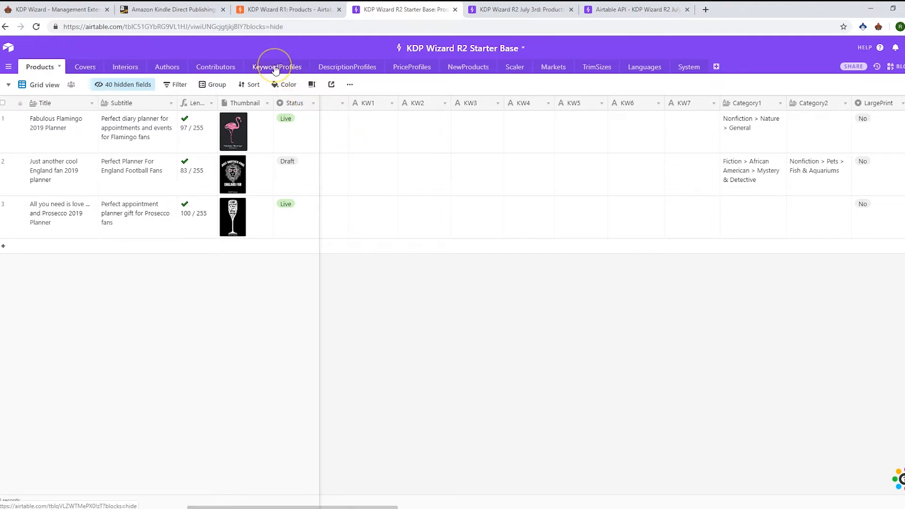
pyautogui.click(277, 66)
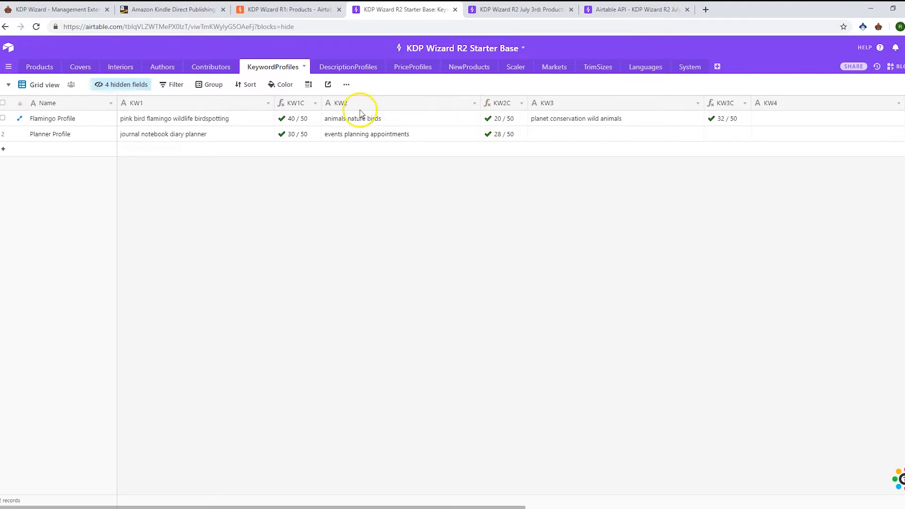
# Go back to the R2 Starter Base Products table showing trim size and KDP edit page fields
pyautogui.click(39, 66)
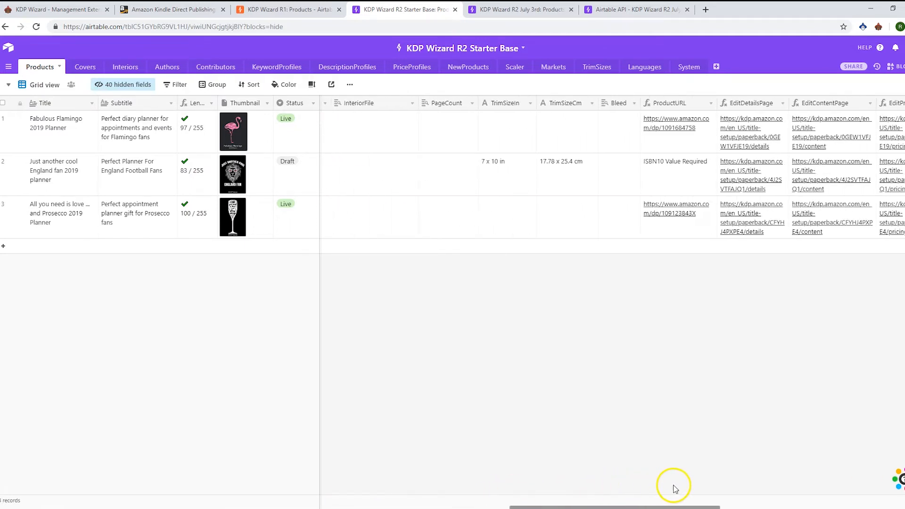
pyautogui.hscroll(3)
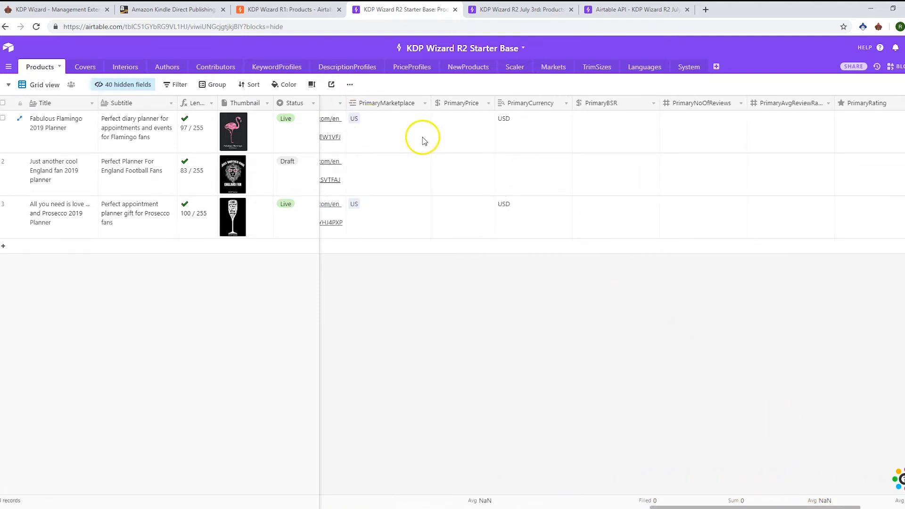
pyautogui.moveTo(474, 133)
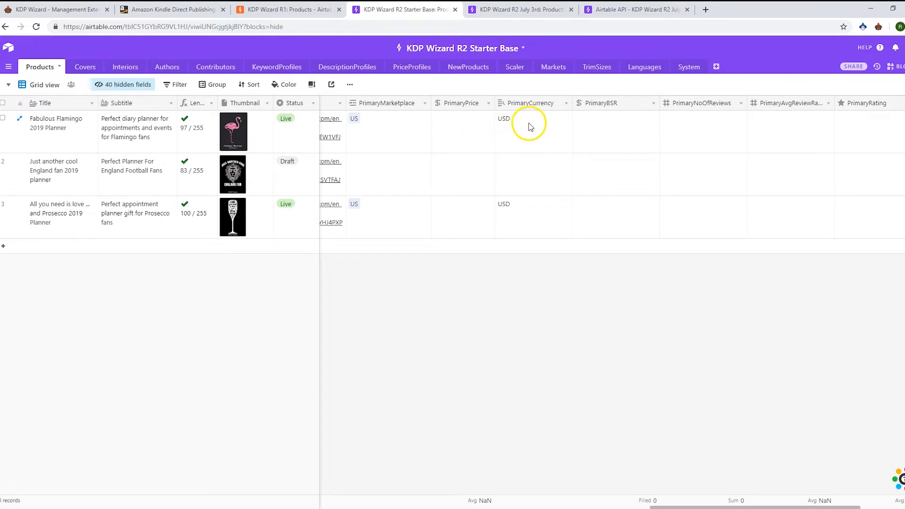
pyautogui.click(719, 132)
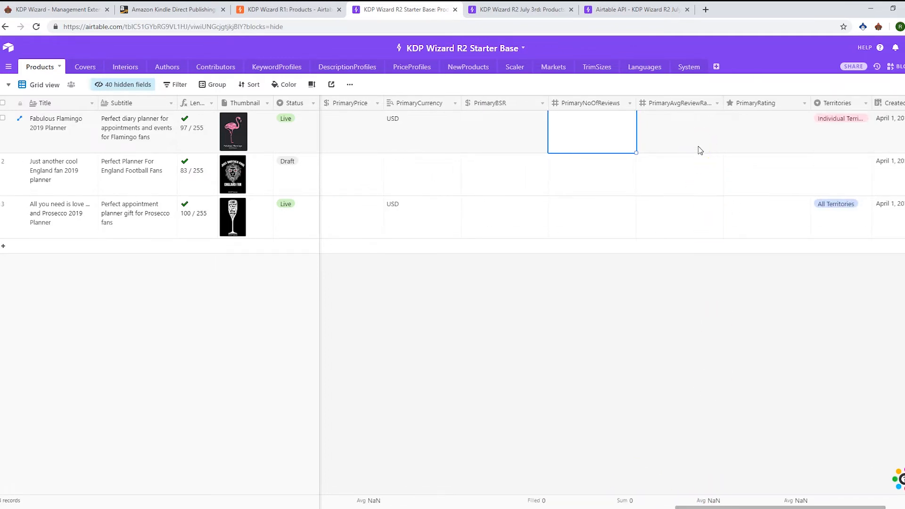
pyautogui.click(765, 132)
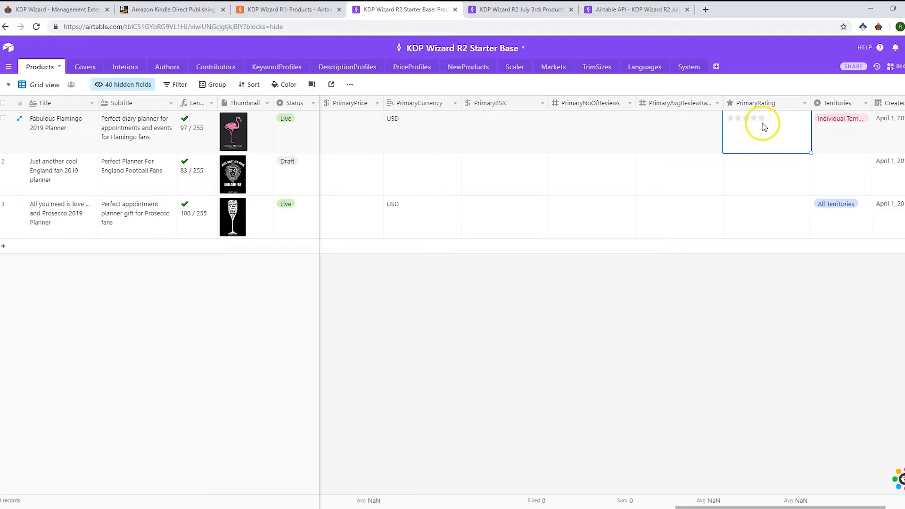
pyautogui.moveTo(471, 143)
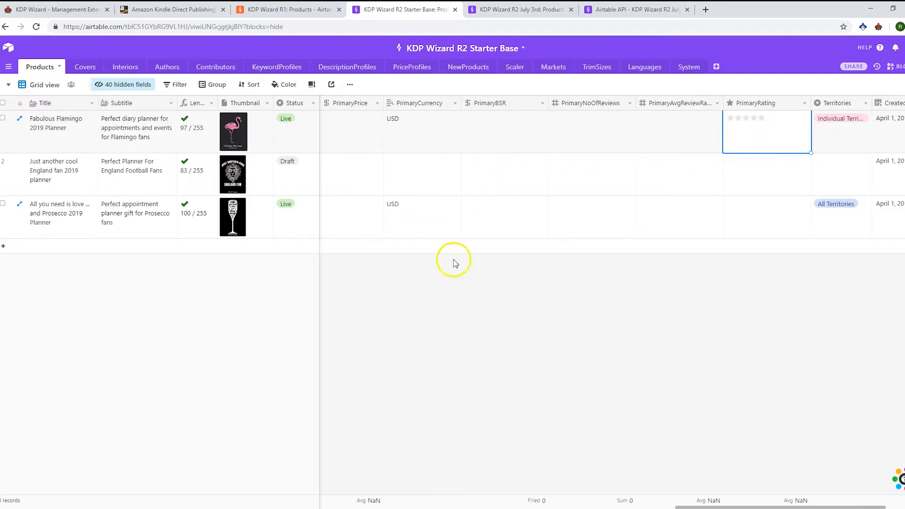
pyautogui.moveTo(475, 114)
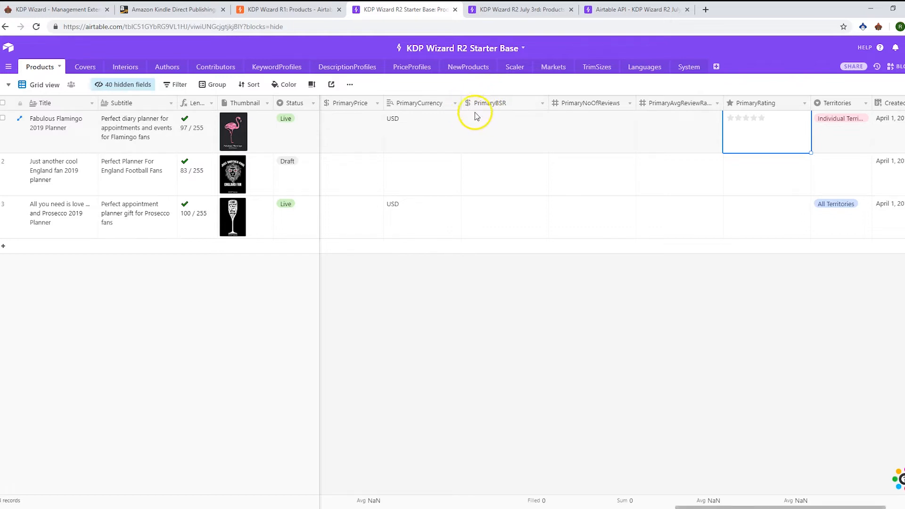
pyautogui.moveTo(476, 126)
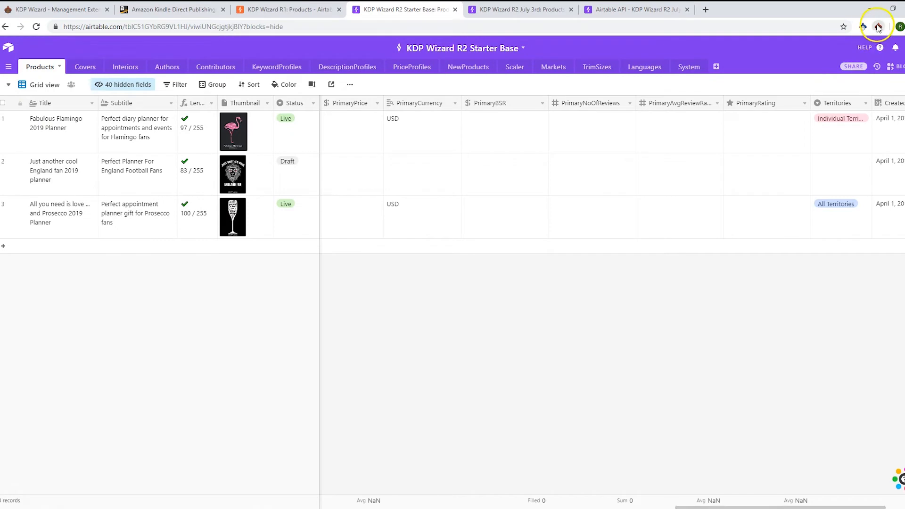
# Filter the KDP Wizard popup's products to Draft status, then back to All
pyautogui.click(878, 27)
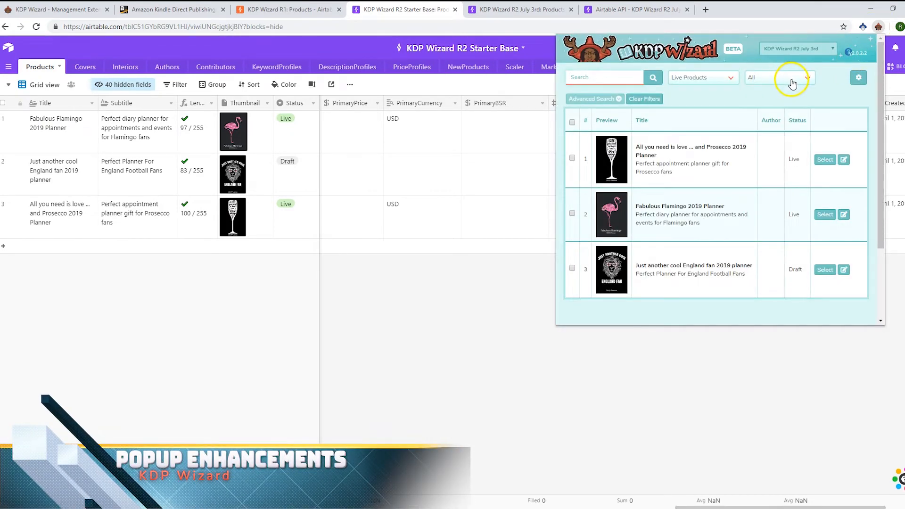
pyautogui.click(806, 77)
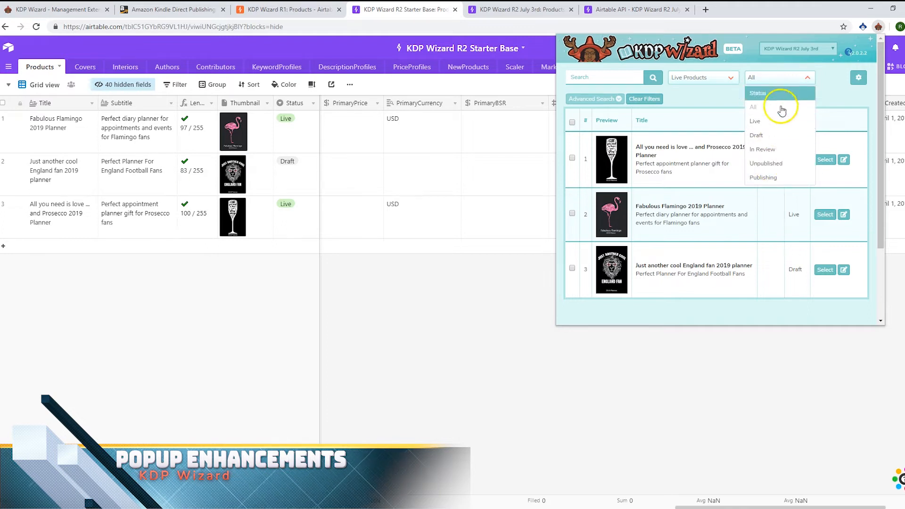
pyautogui.click(756, 135)
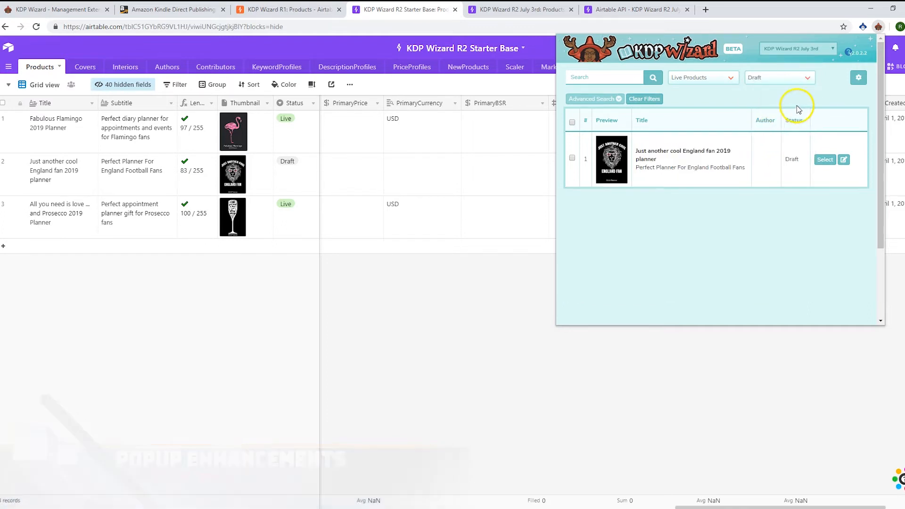
pyautogui.click(778, 78)
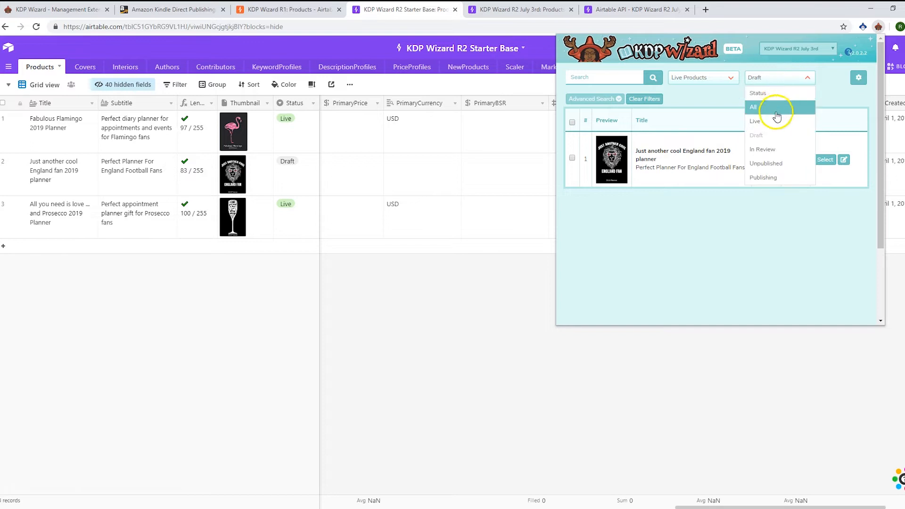
pyautogui.click(754, 121)
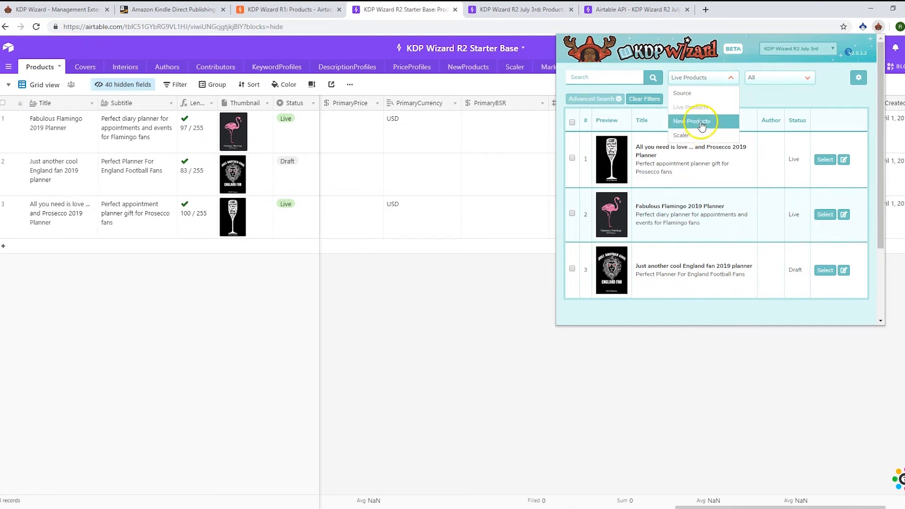
# Switch the popup's Source to New Products, listing the draft New Book Title
pyautogui.click(697, 122)
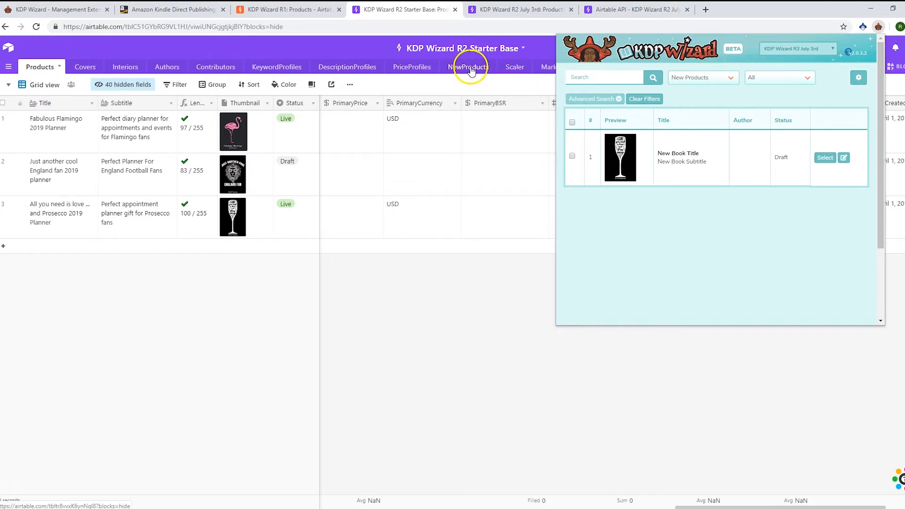
# Review the NewProducts record fields and the Scaler table's state journals, then return to the KDP bookshelf
pyautogui.click(468, 66)
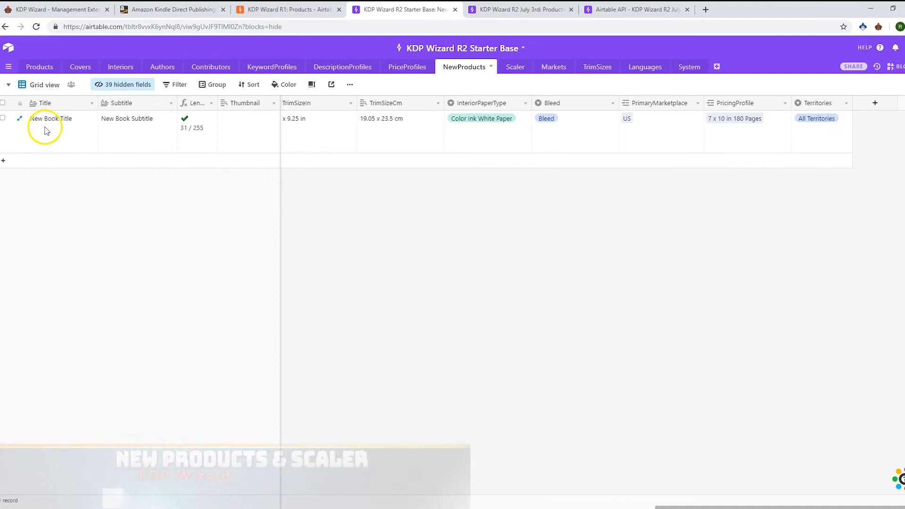
pyautogui.moveTo(57, 134)
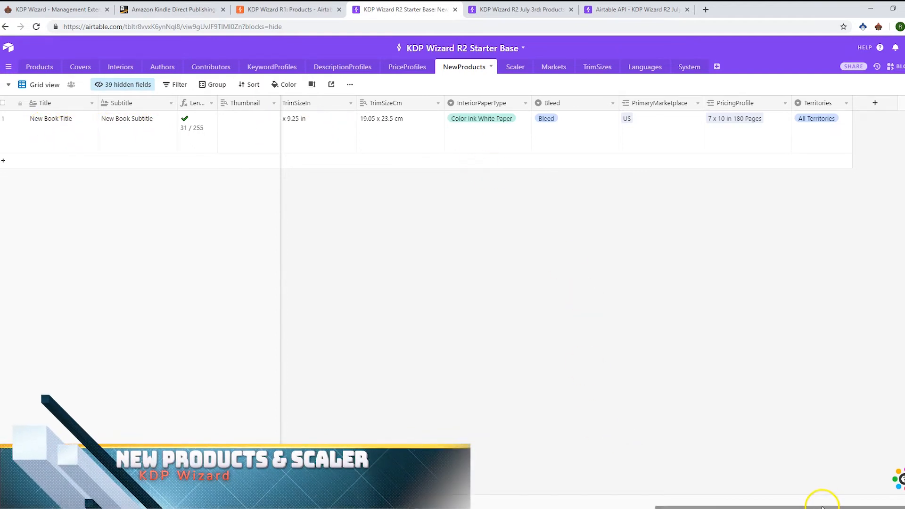
pyautogui.hscroll(3)
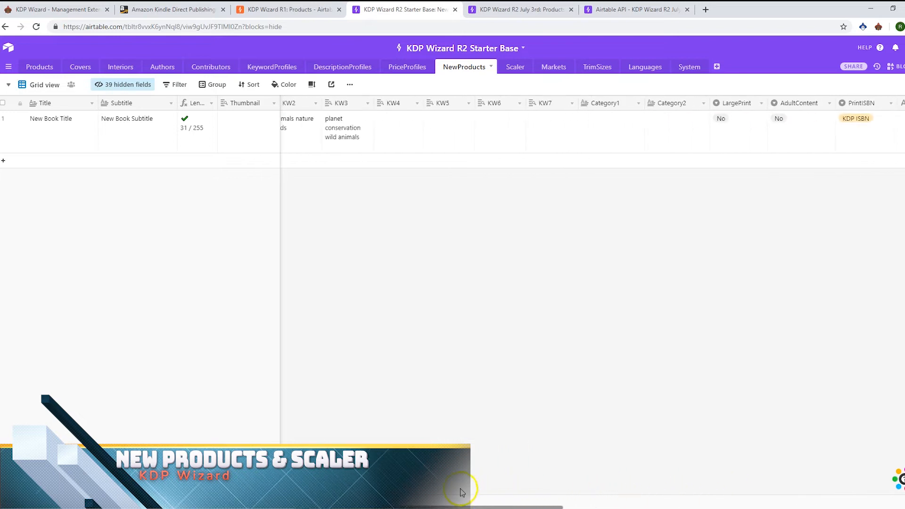
pyautogui.hscroll(3)
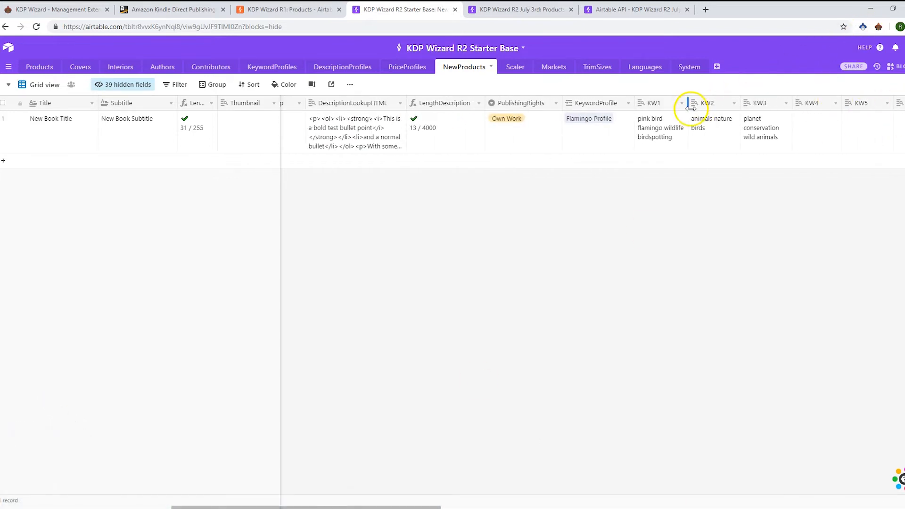
pyautogui.click(510, 66)
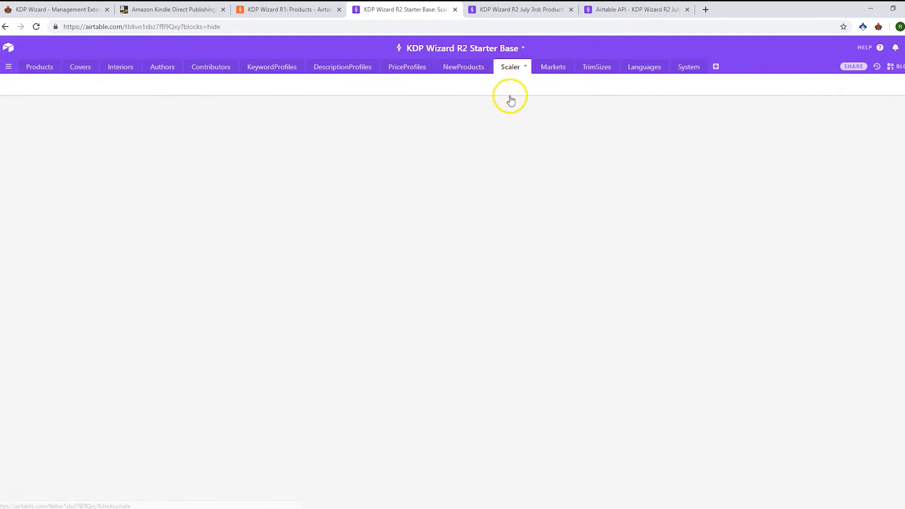
pyautogui.click(511, 66)
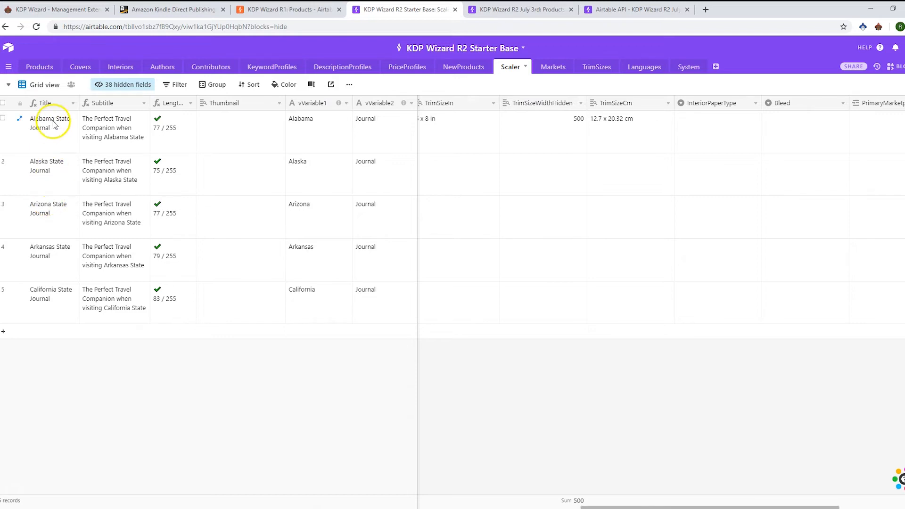
pyautogui.moveTo(115, 223)
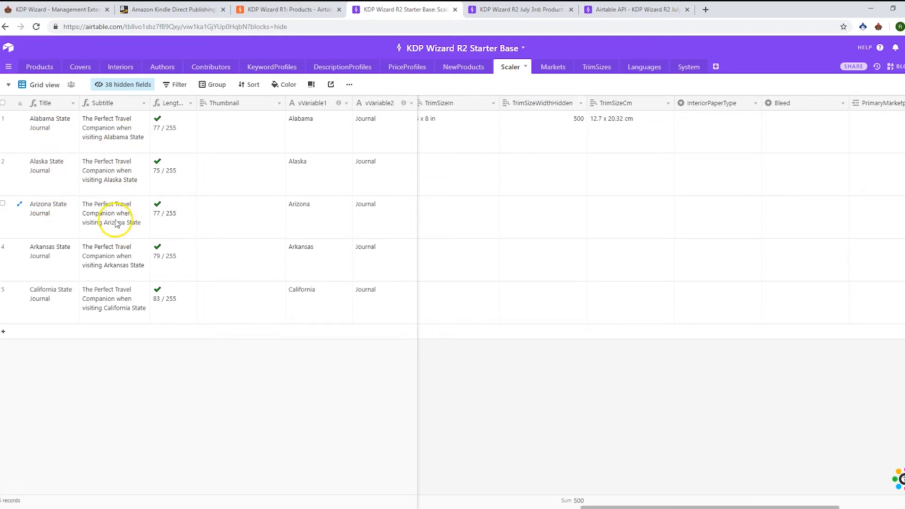
pyautogui.moveTo(99, 191)
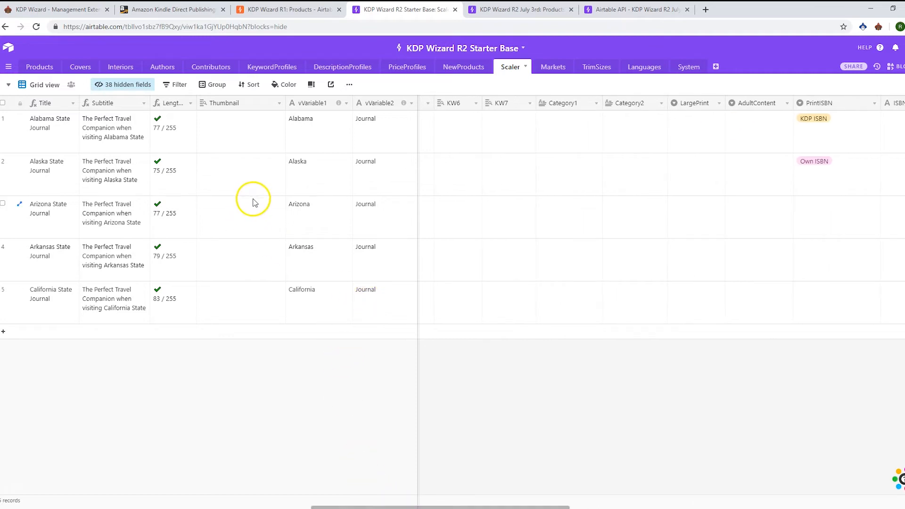
pyautogui.moveTo(247, 212)
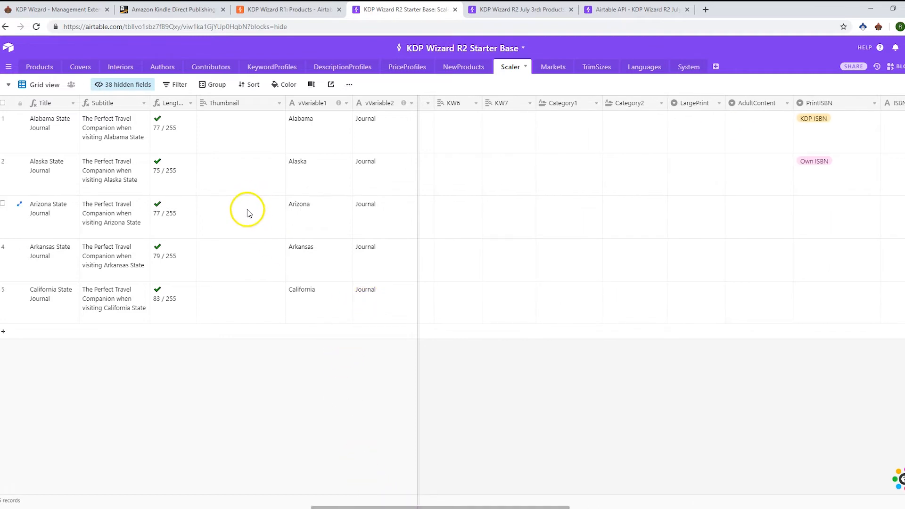
pyautogui.click(168, 9)
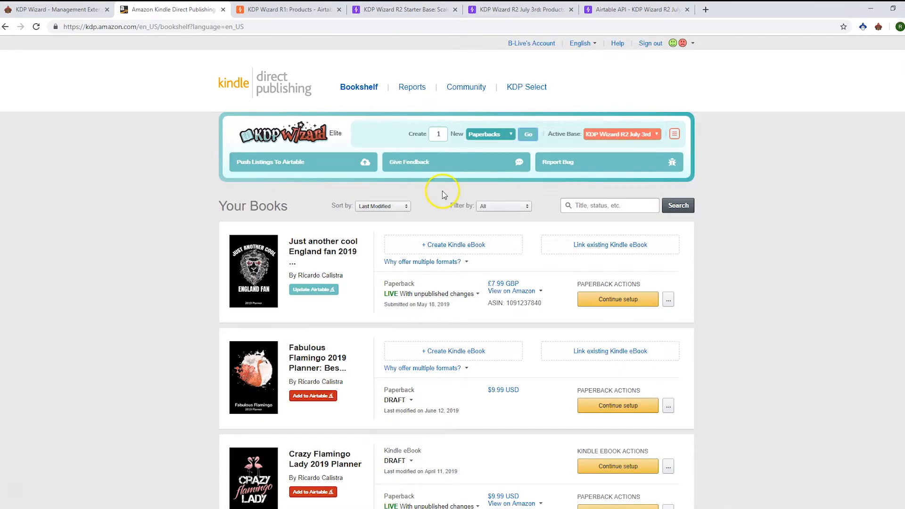
pyautogui.moveTo(453, 187)
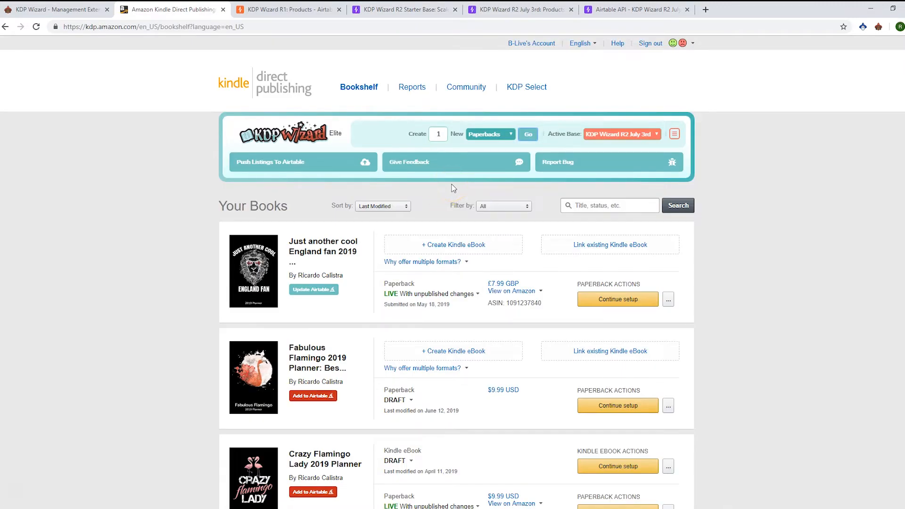
# Create a new paperback and paste the England fan planner's copied title and subtitle into it
pyautogui.click(526, 134)
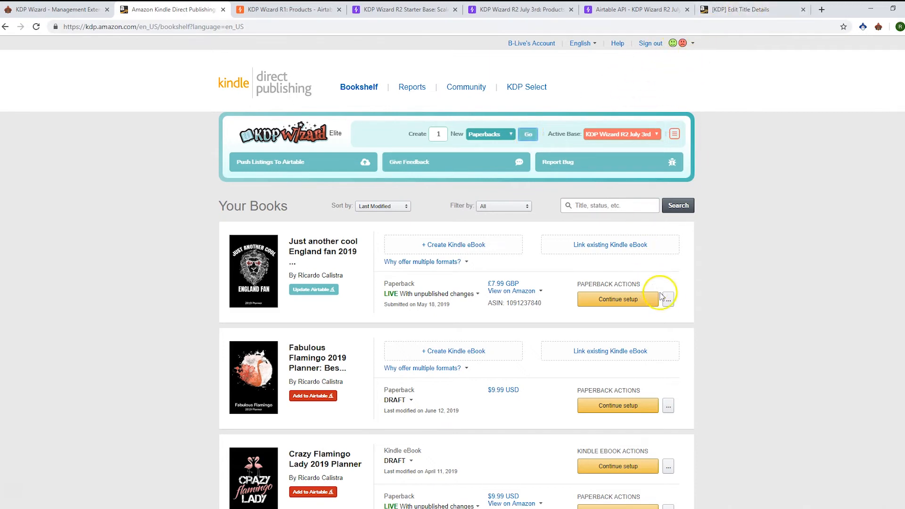
pyautogui.click(668, 299)
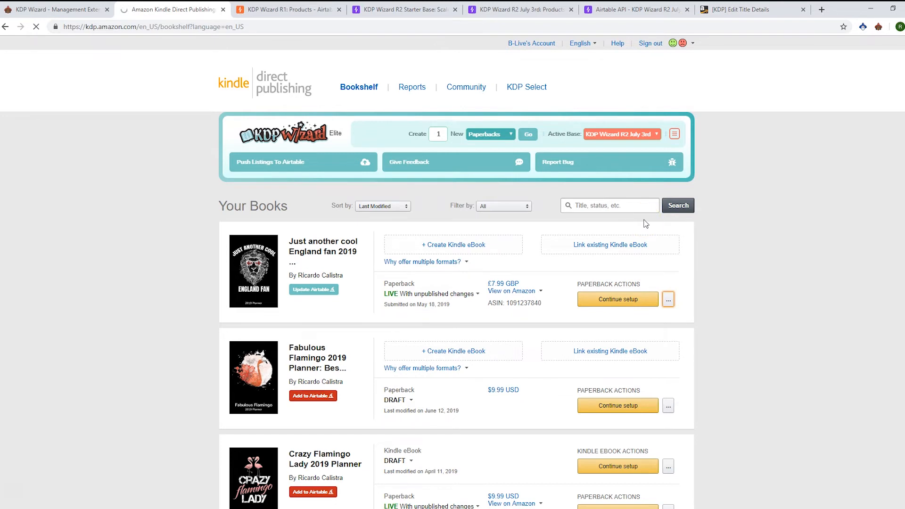
pyautogui.click(616, 299)
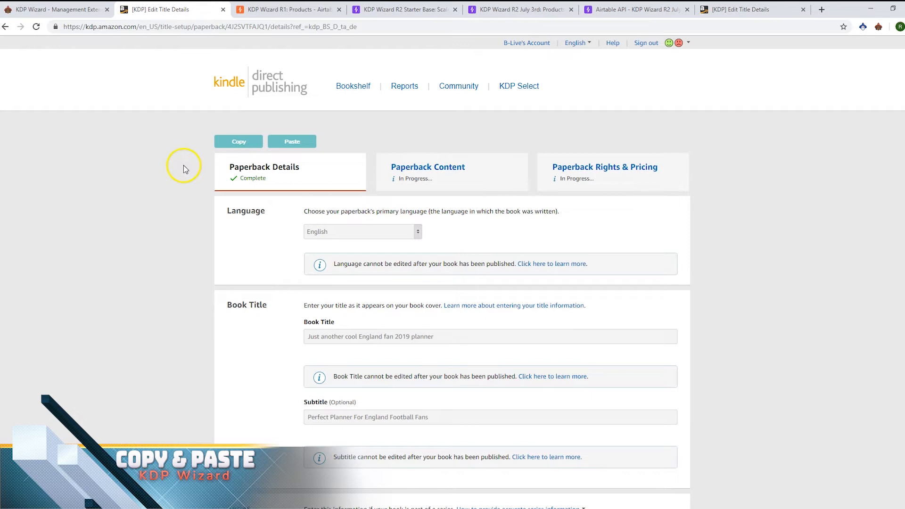
pyautogui.click(238, 142)
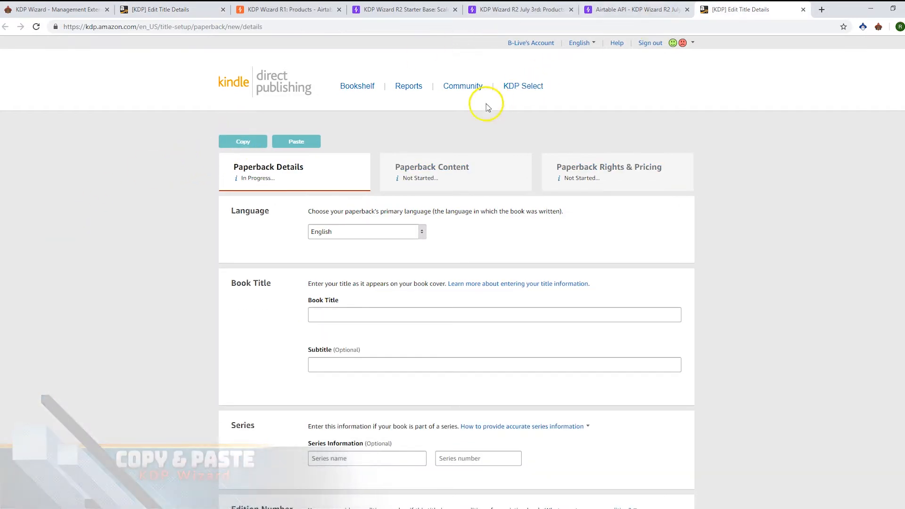
pyautogui.click(296, 142)
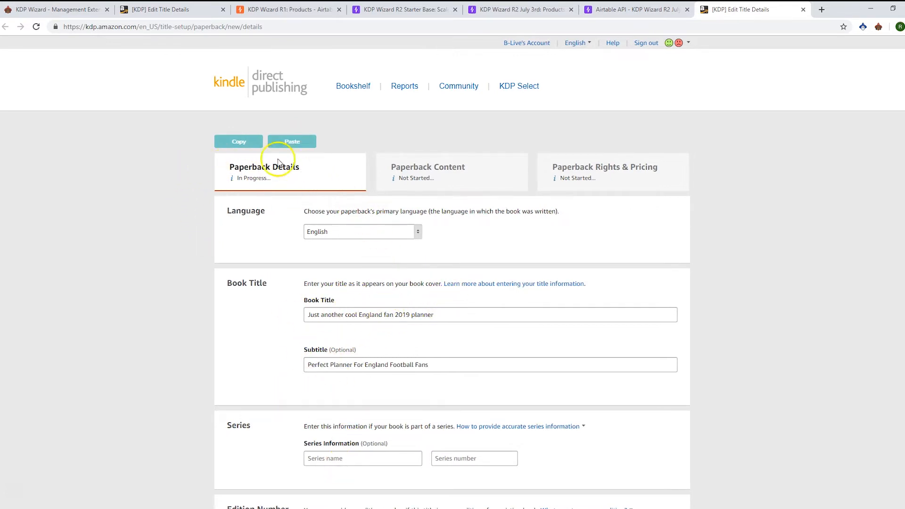
pyautogui.moveTo(317, 164)
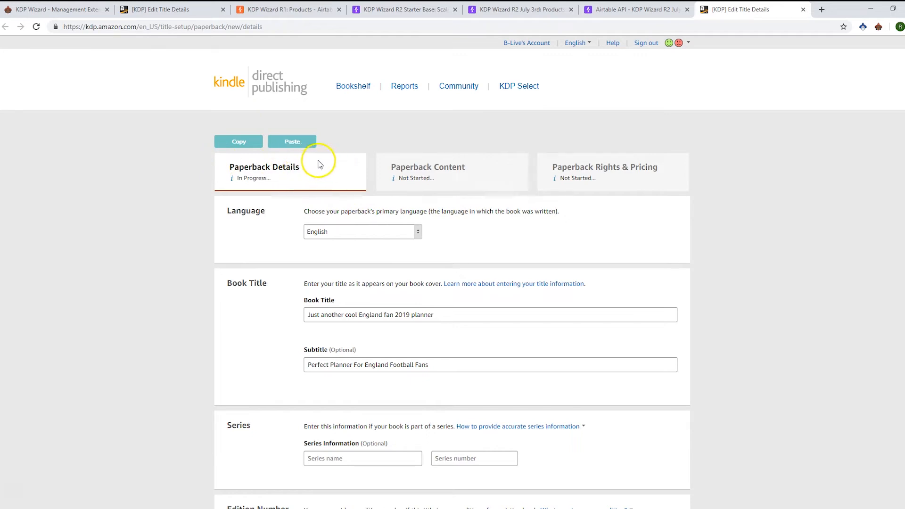
pyautogui.moveTo(549, 154)
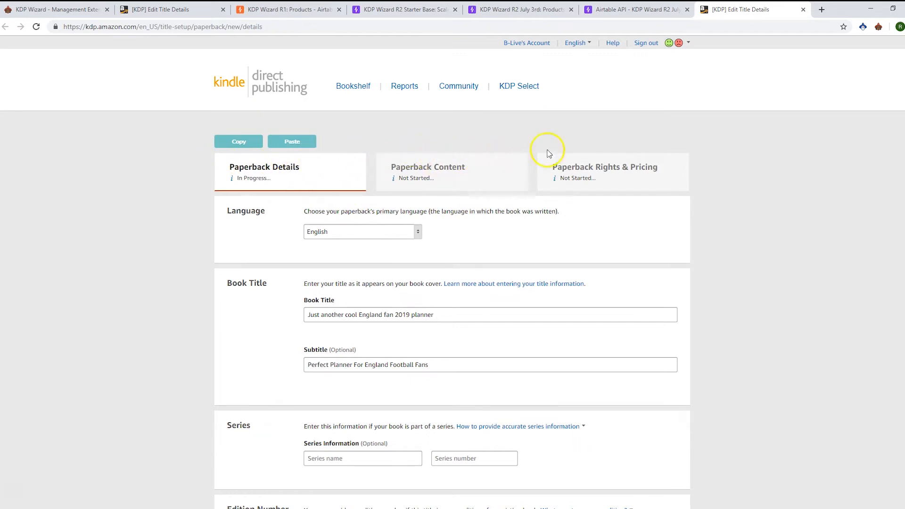
pyautogui.moveTo(625, 163)
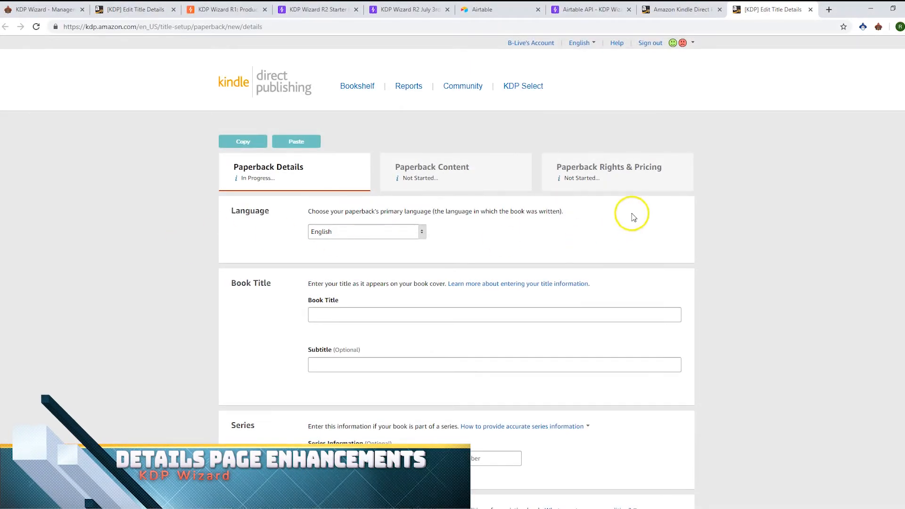
# Set Prosecco Publishing as primary author and add the saved foreword writer as contributor
pyautogui.scroll(-3)
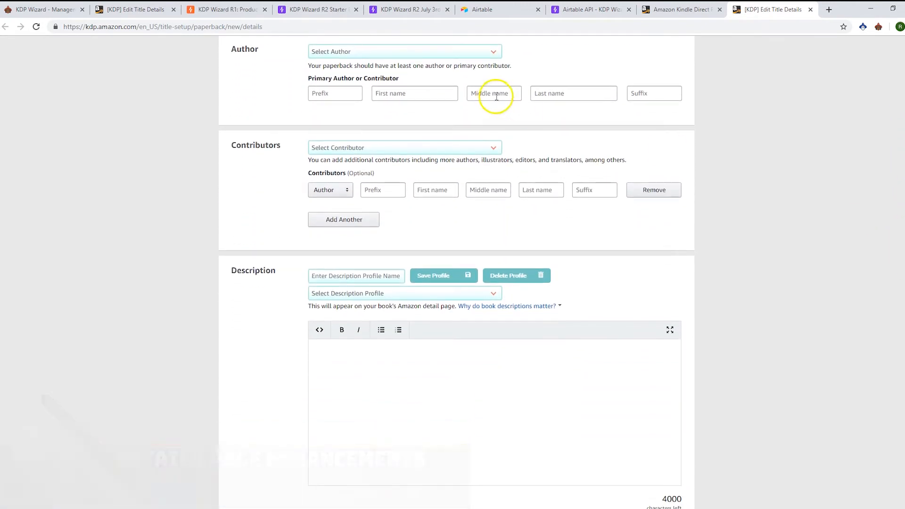
pyautogui.click(404, 51)
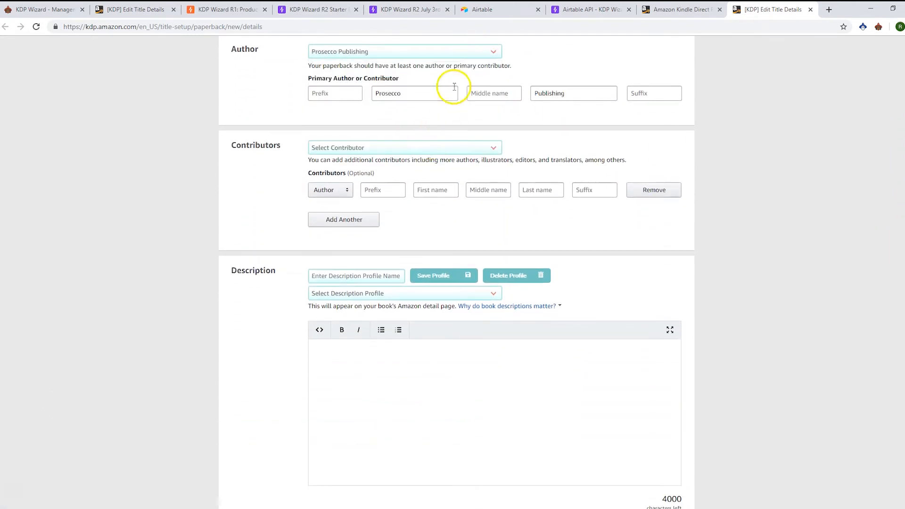
pyautogui.click(404, 148)
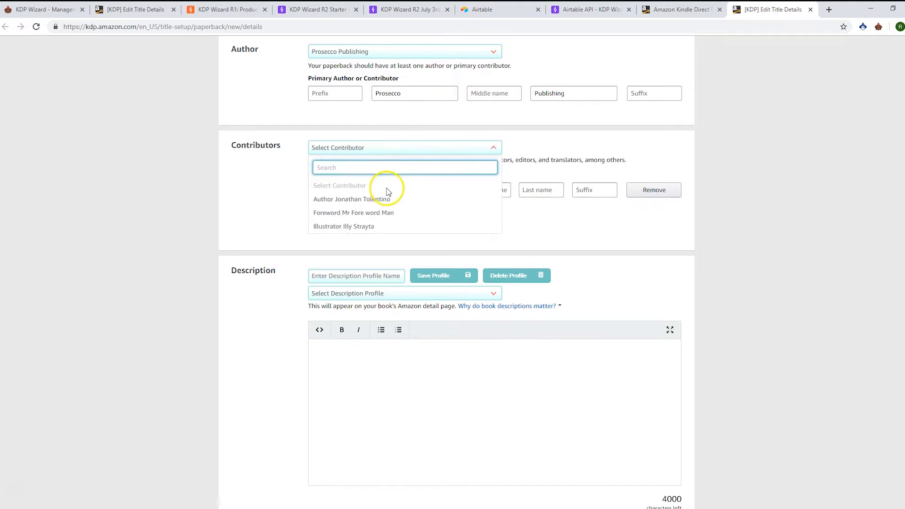
pyautogui.click(354, 213)
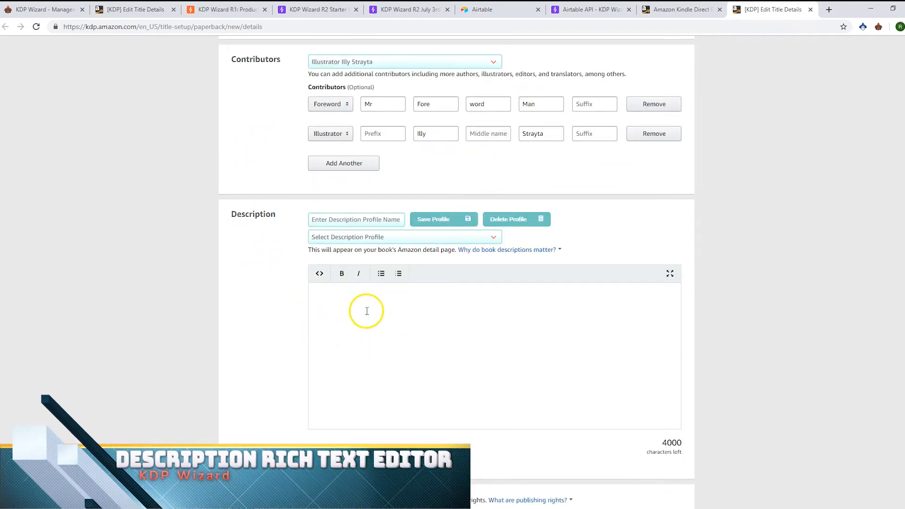
pyautogui.moveTo(394, 311)
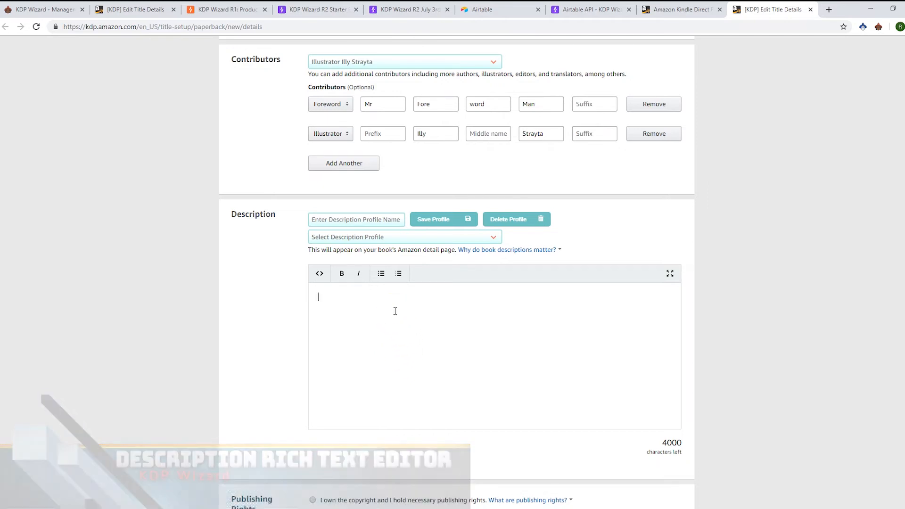
# Write 'This is the best planner ever' with two bullets, then bold the sentence and italicise 'best'
pyautogui.write('This is the best planner ever')
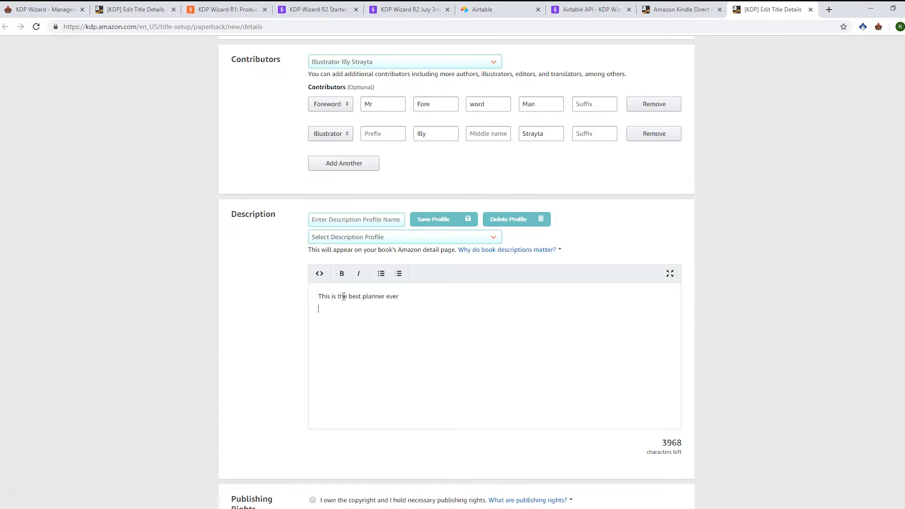
pyautogui.click(381, 274)
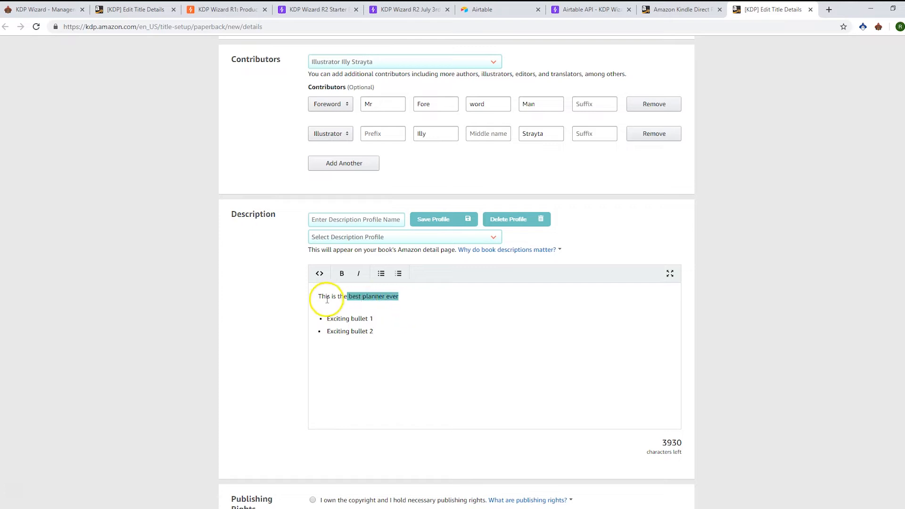
pyautogui.click(341, 273)
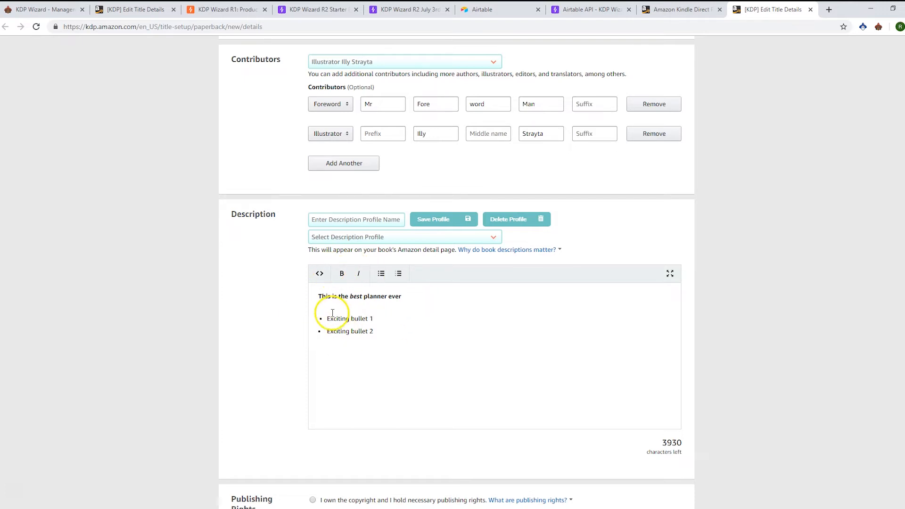
pyautogui.moveTo(353, 249)
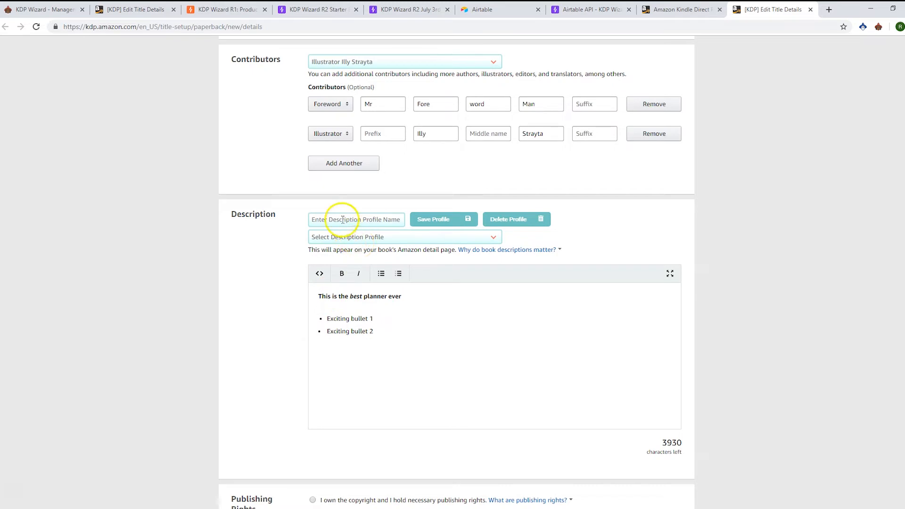
# Save the description as profile 'Best Planner Description' and check it in Airtable's DescriptionProfiles table
pyautogui.write('B')
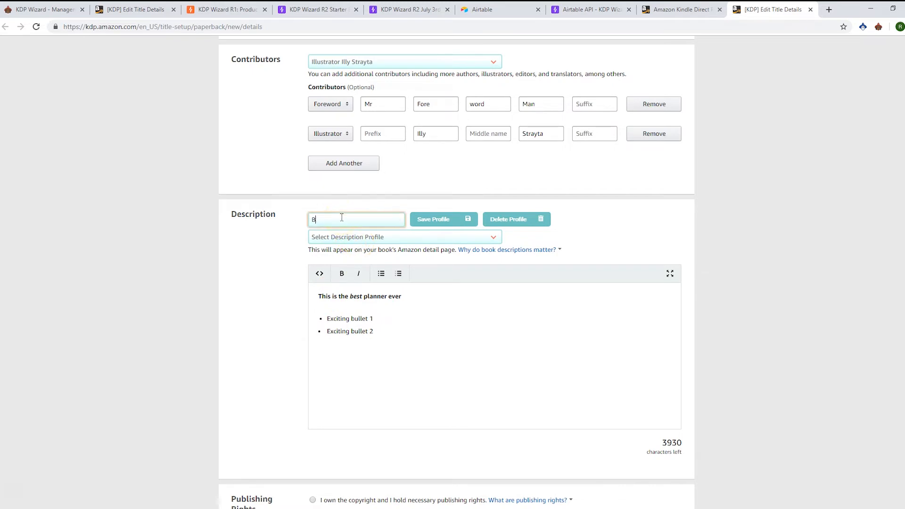
pyautogui.write('Best Planner')
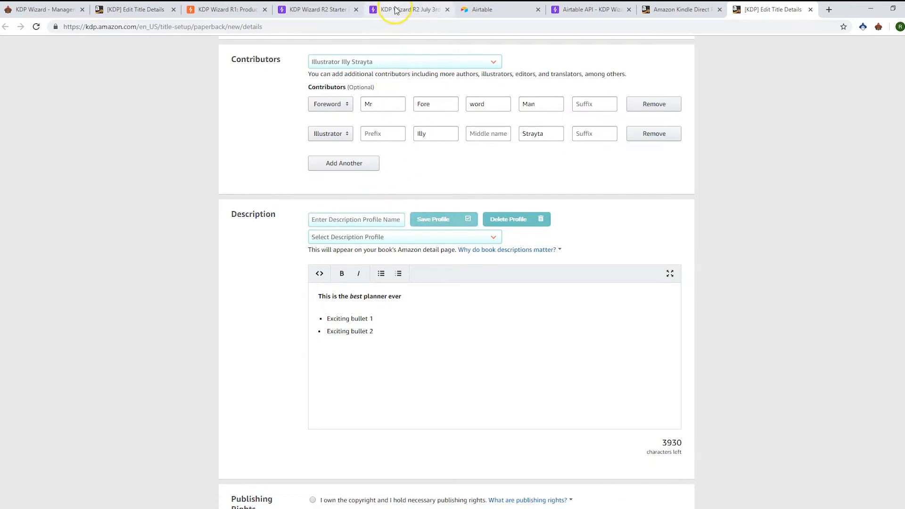
pyautogui.click(410, 9)
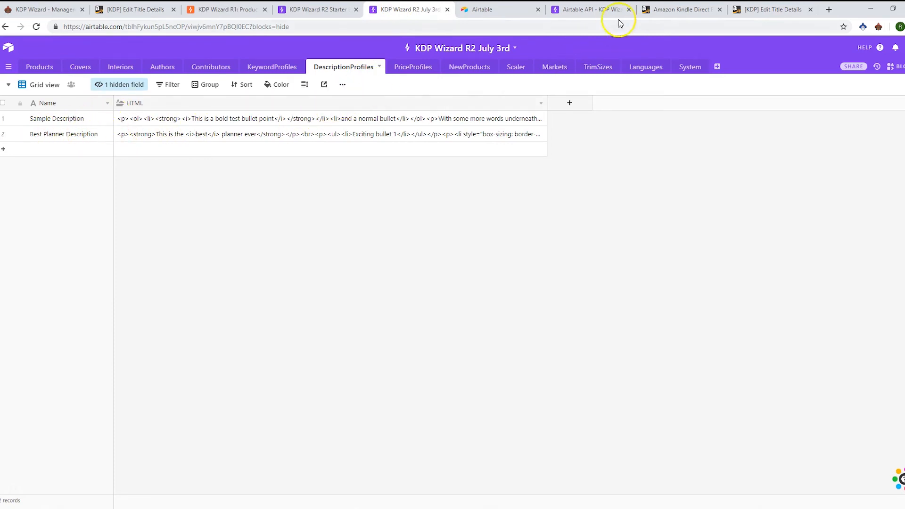
pyautogui.click(772, 10)
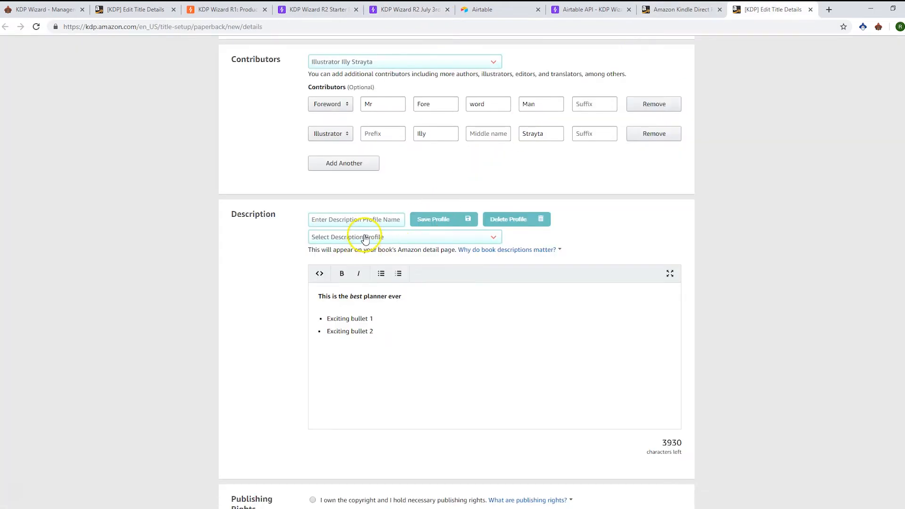
# Load the Sample Description profile, then the Best Planner Description profile
pyautogui.click(403, 237)
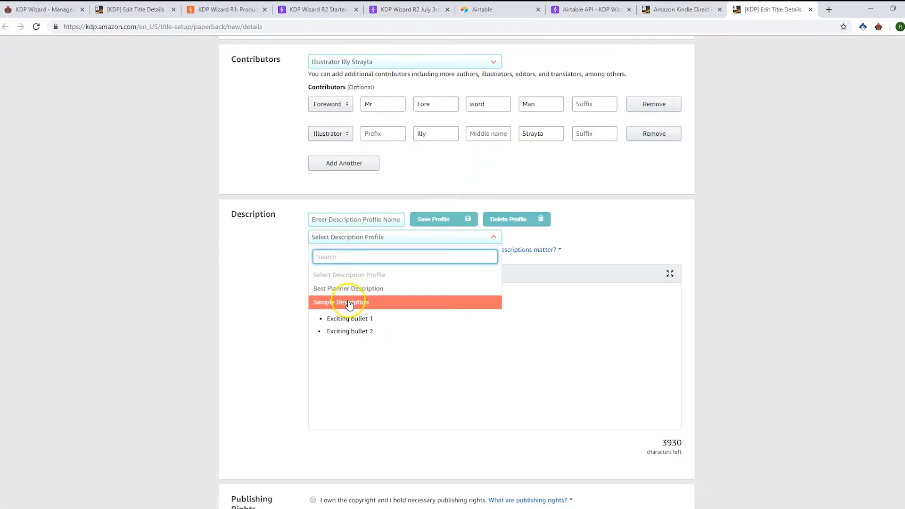
pyautogui.click(341, 301)
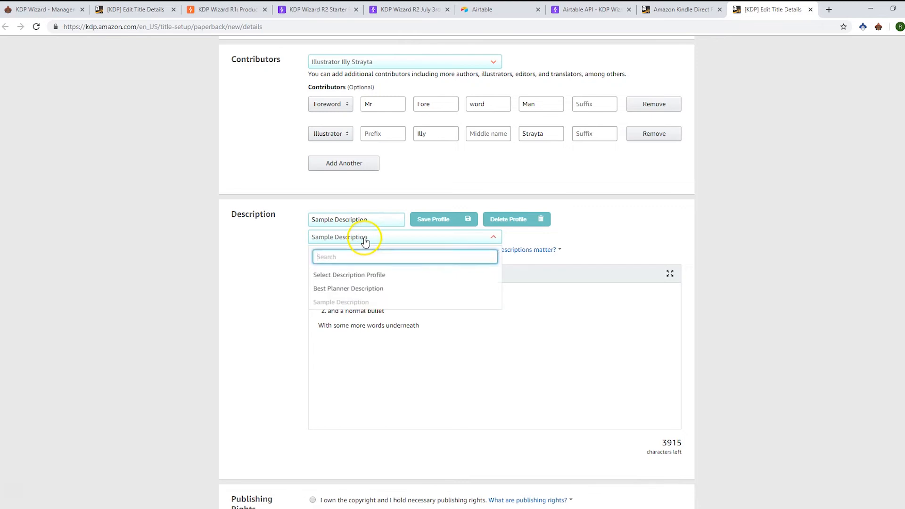
pyautogui.click(348, 288)
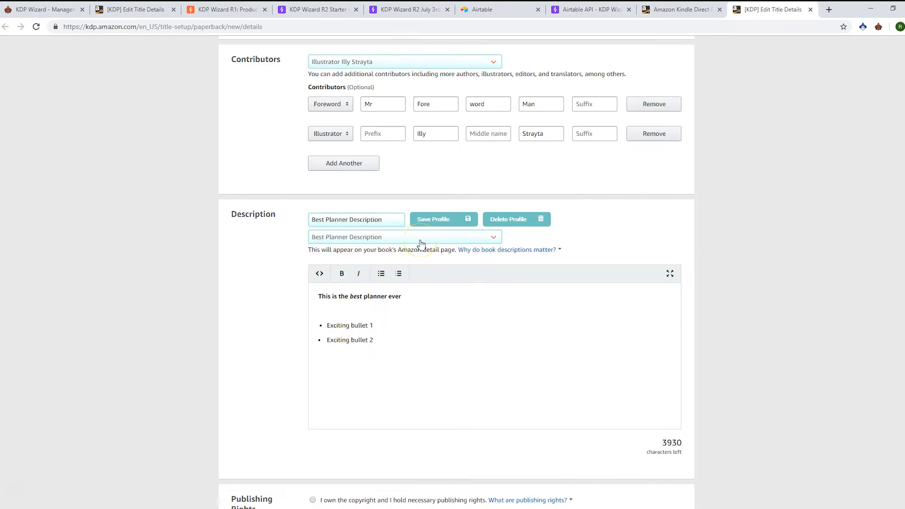
pyautogui.moveTo(517, 219)
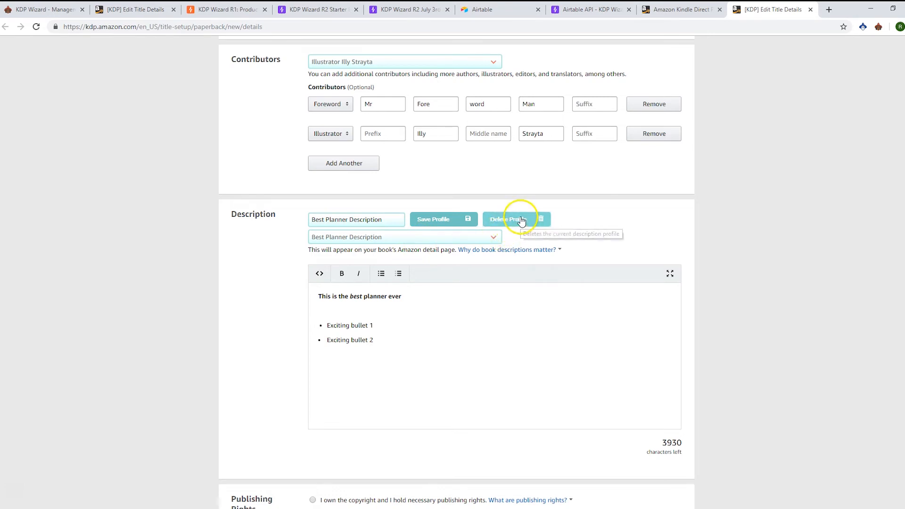
# Delete the Best Planner Description profile and confirm only Sample Description remains
pyautogui.click(508, 220)
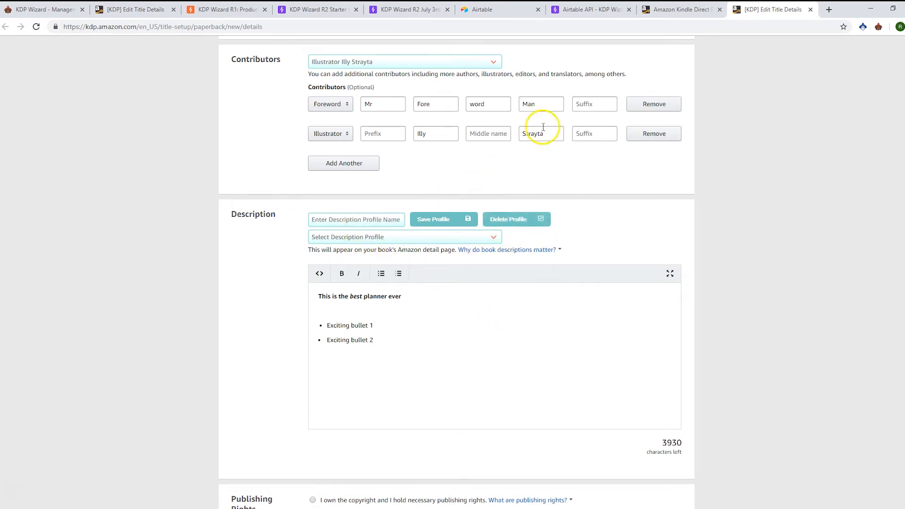
pyautogui.click(408, 9)
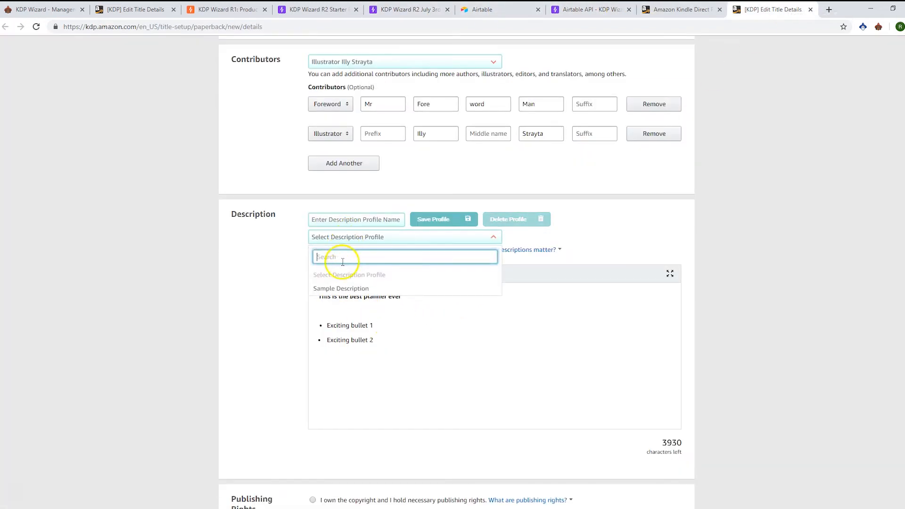
# Edit Sample Description's first bullet to end 'number 1', re-save it and verify in Airtable
pyautogui.click(340, 288)
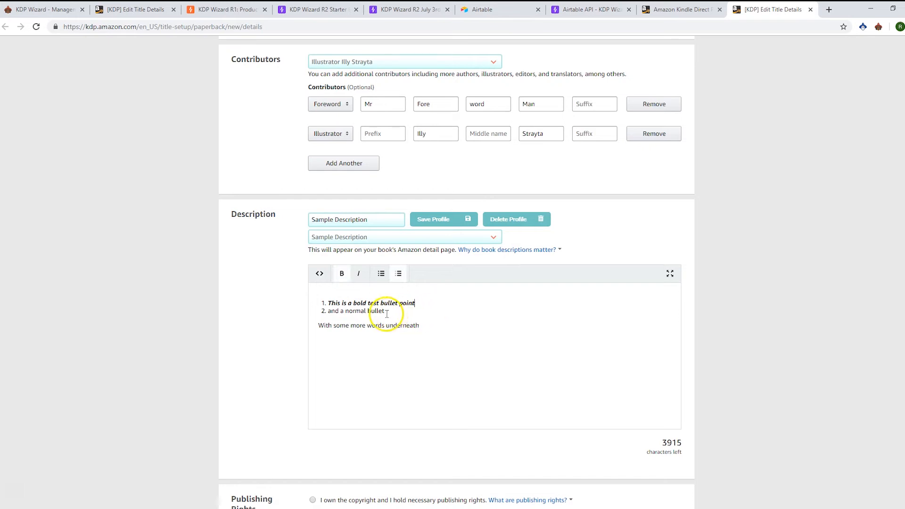
pyautogui.write('number 1')
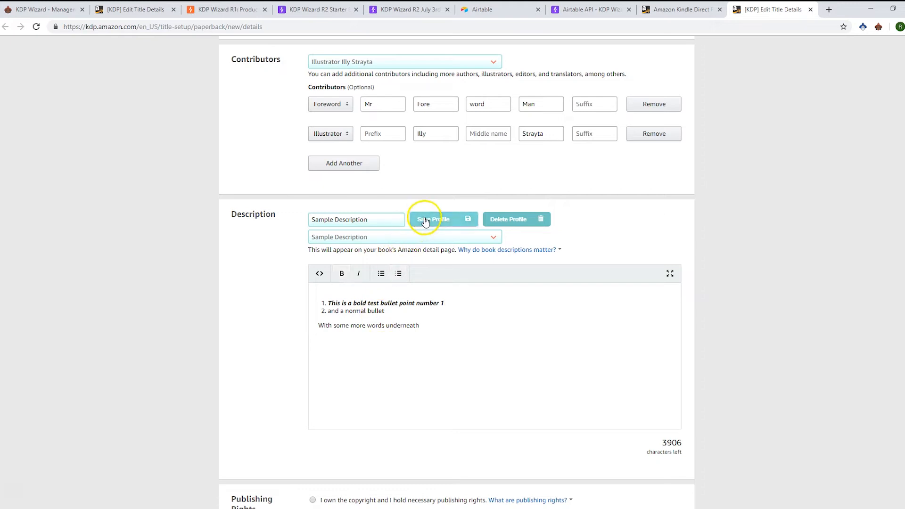
pyautogui.click(408, 9)
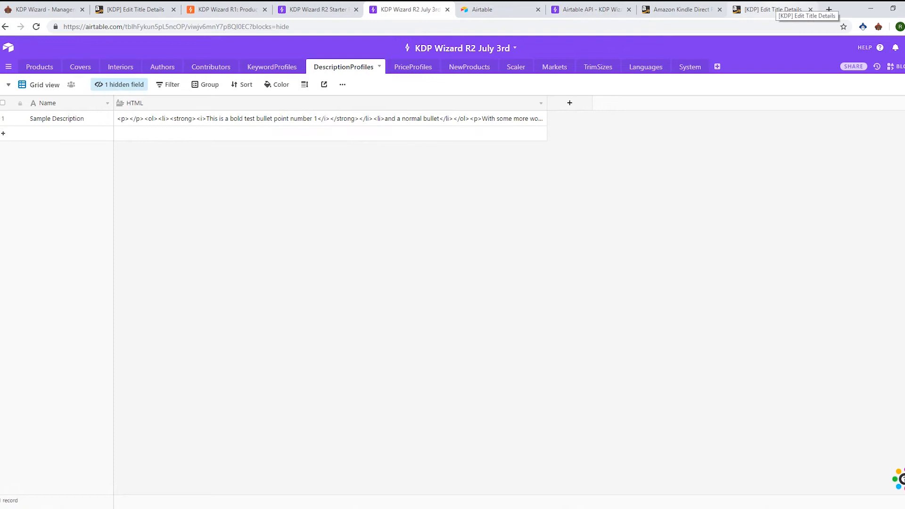
pyautogui.click(773, 10)
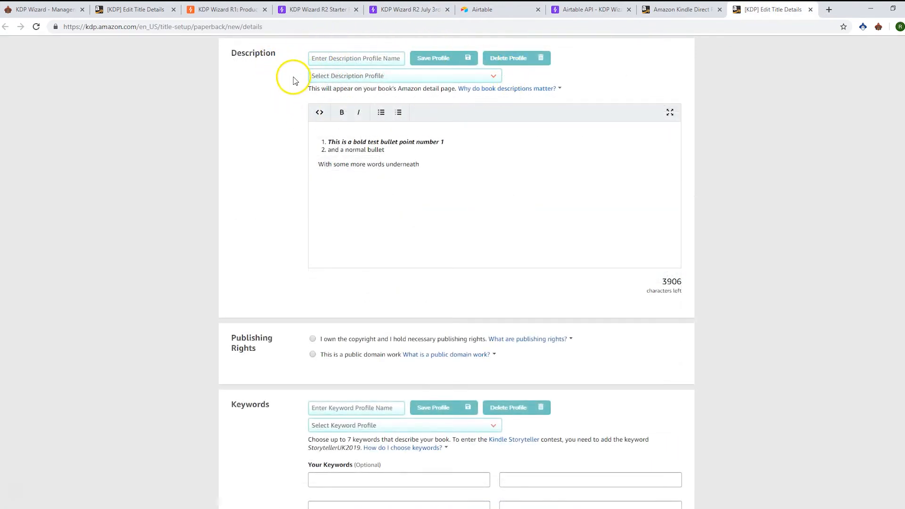
pyautogui.moveTo(332, 75)
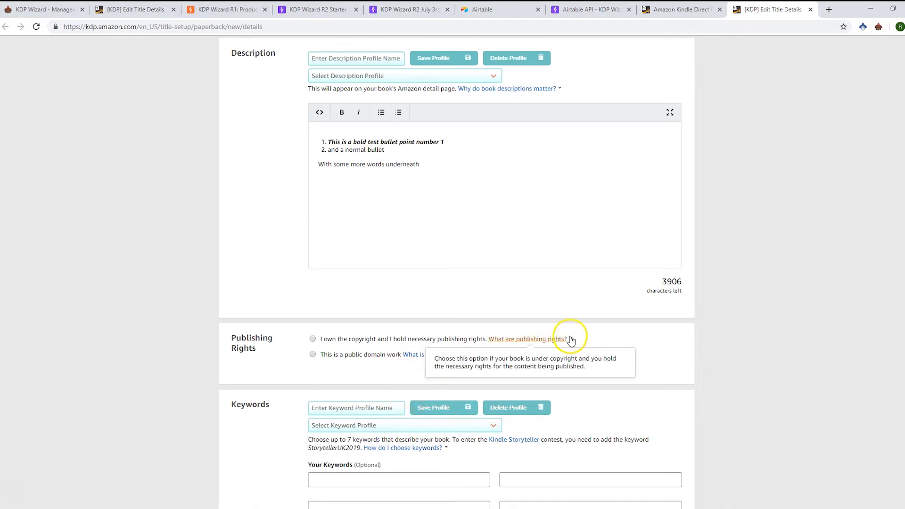
# Load the Flamingo Profile keywords, then switch to the Planner Profile keywords
pyautogui.scroll(-3)
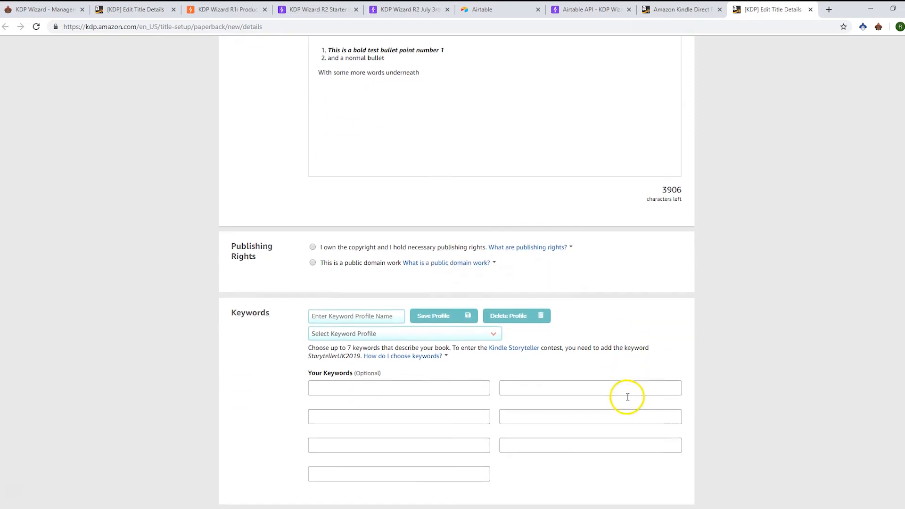
pyautogui.click(403, 333)
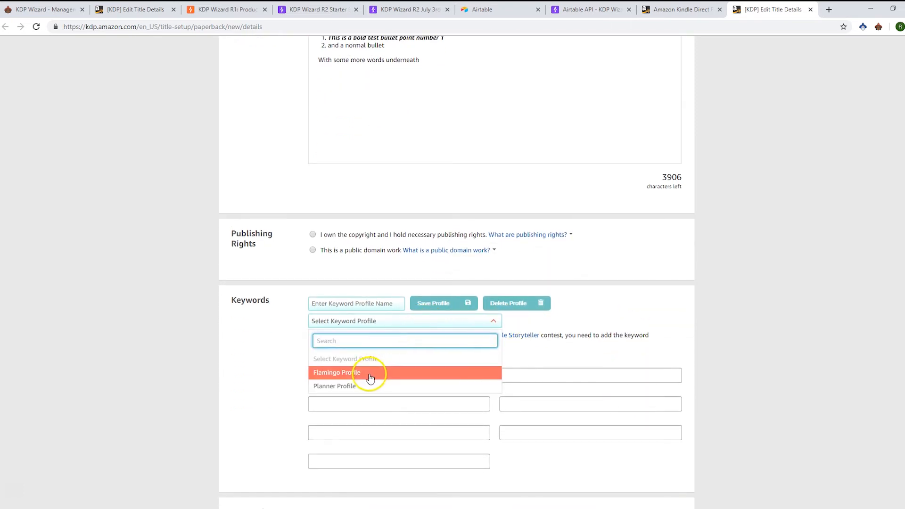
pyautogui.click(337, 373)
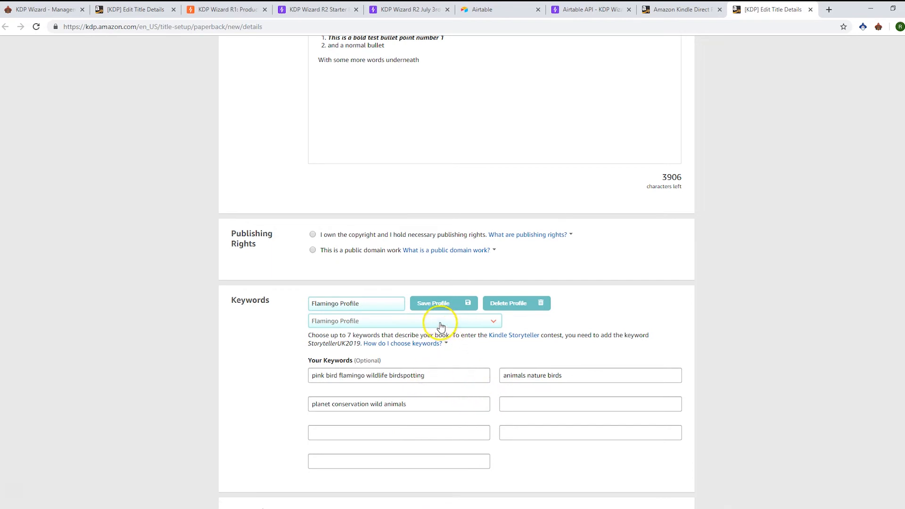
pyautogui.click(404, 320)
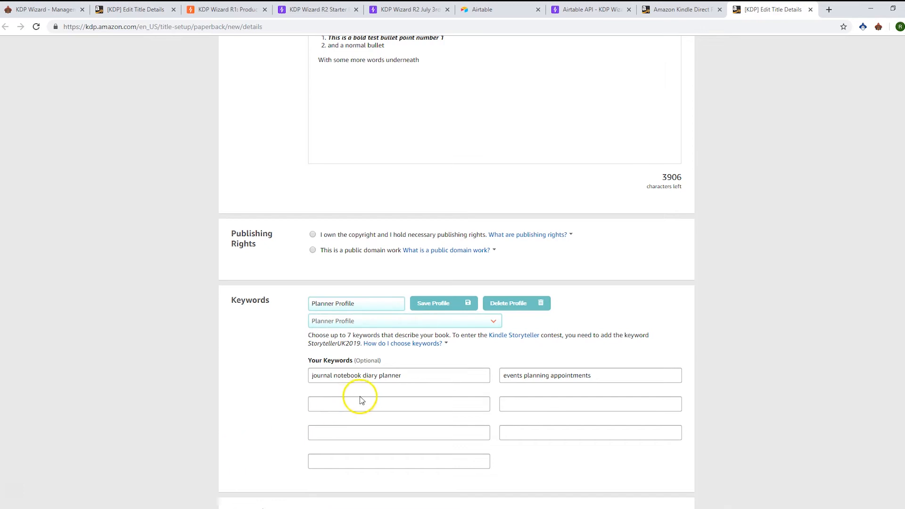
# Add 'a third set of keywords', save Planner Profile and check KeywordProfiles in Airtable
pyautogui.write('a third set of keywords')
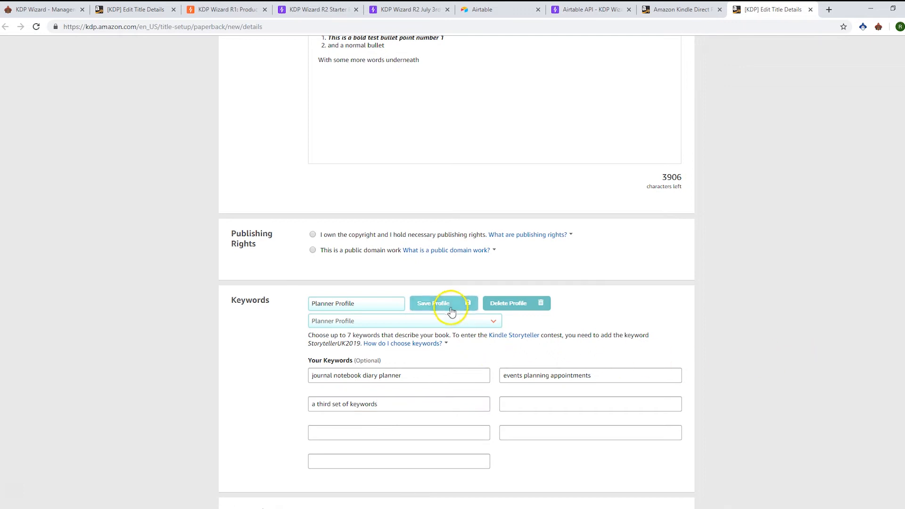
pyautogui.click(407, 9)
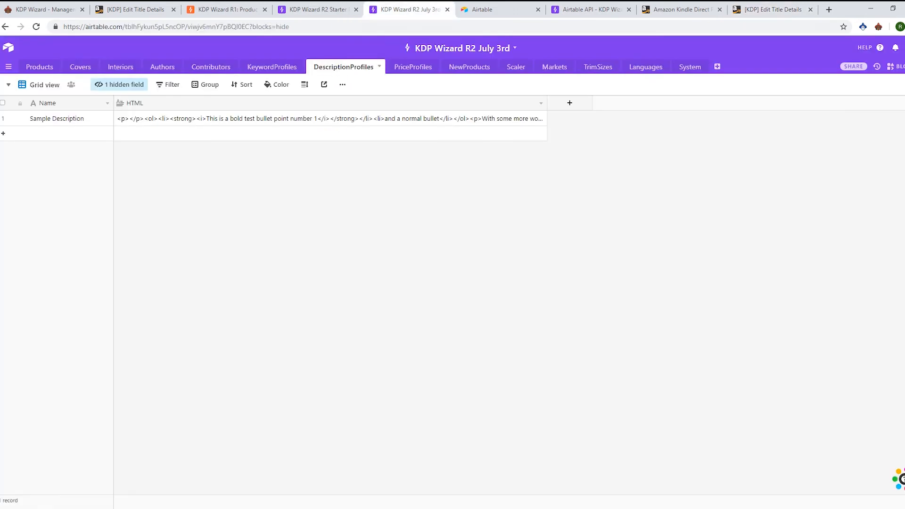
pyautogui.click(272, 66)
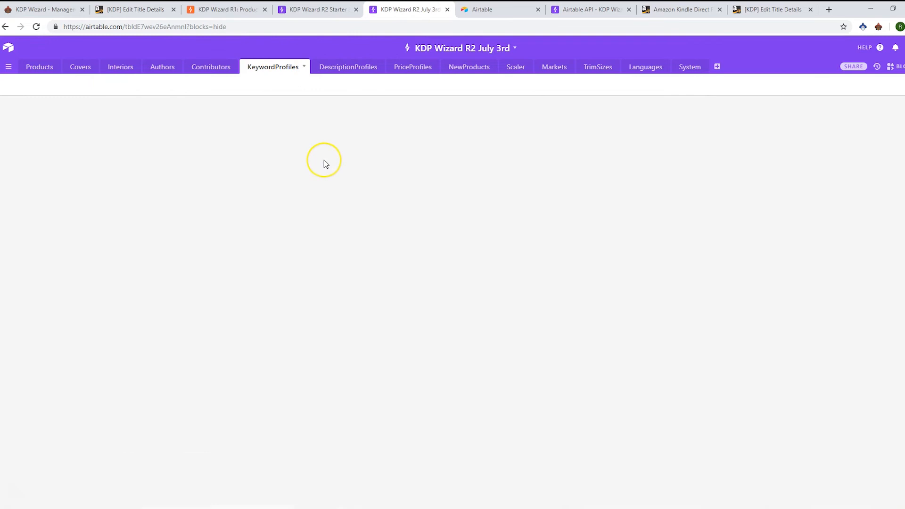
pyautogui.click(772, 9)
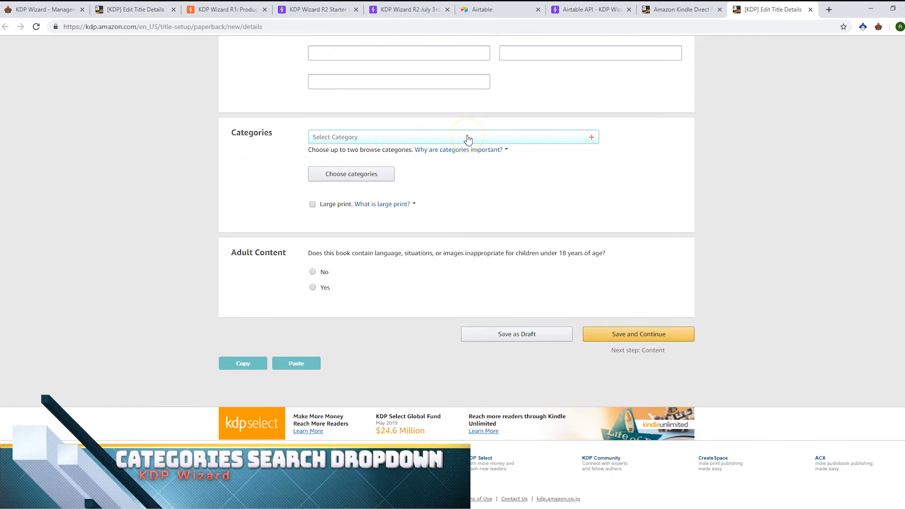
# Search 'soccer' and 'fo' to set categories to Juvenile Nonfiction Soccer and Football
pyautogui.write('s')
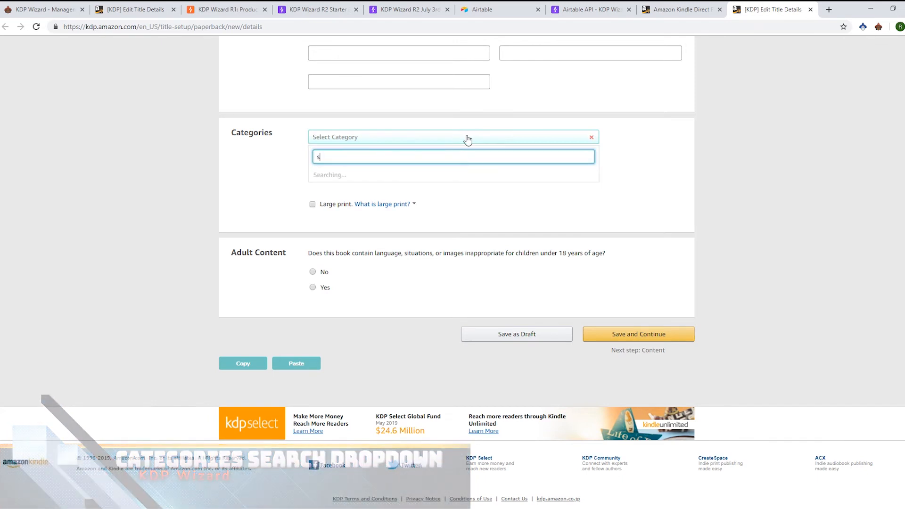
pyautogui.write('occer')
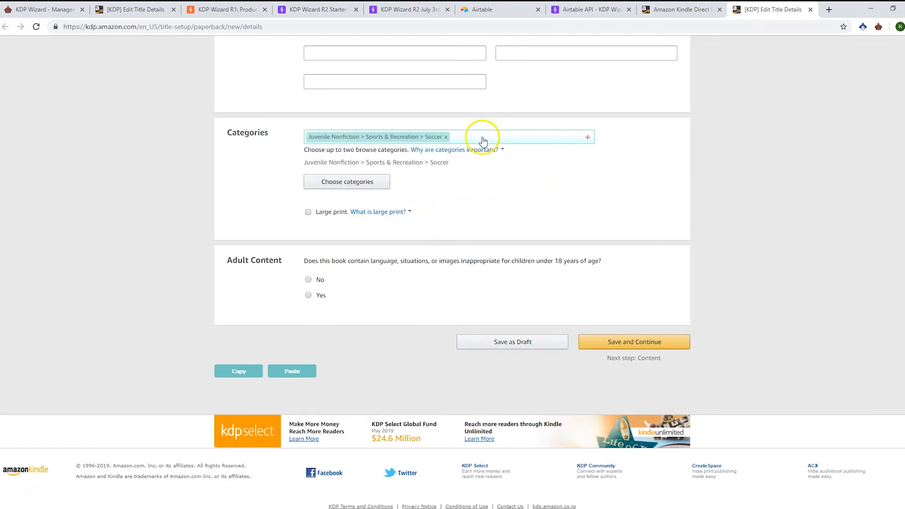
pyautogui.write('fo')
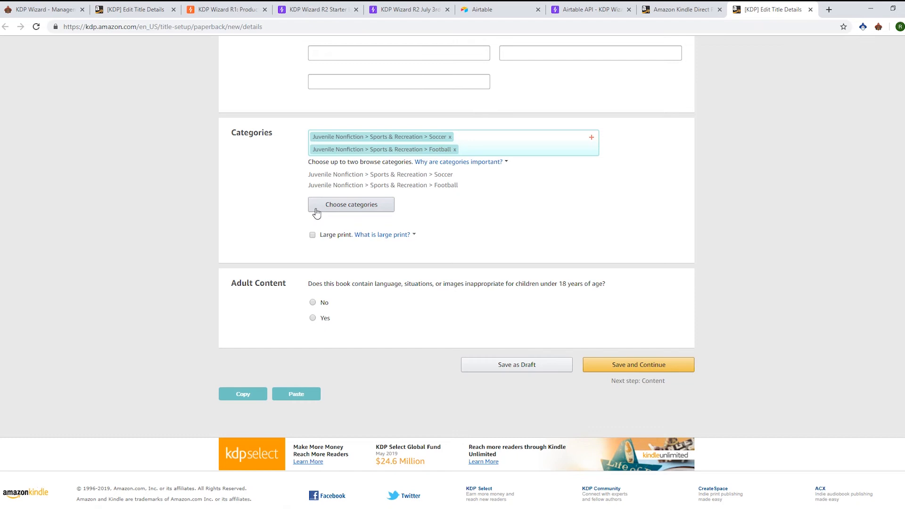
# Remove the Football category and save Soccer as the only category
pyautogui.click(351, 205)
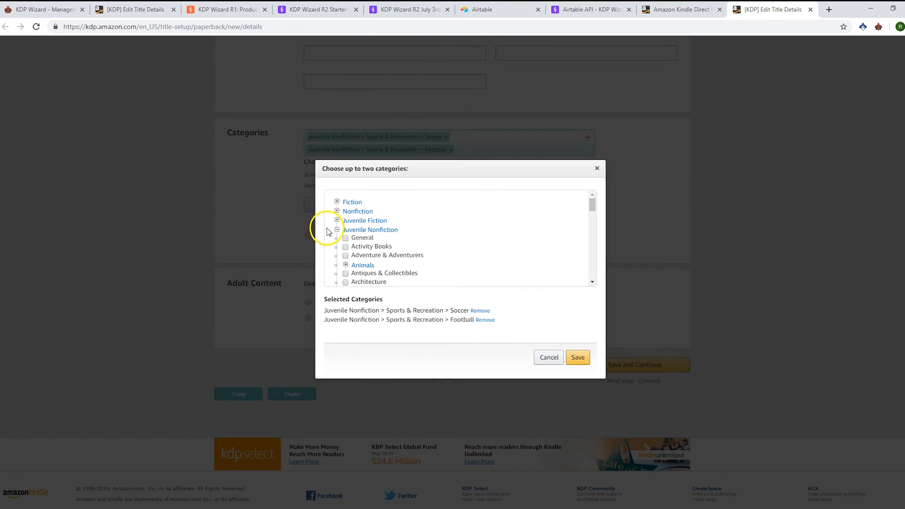
pyautogui.moveTo(447, 192)
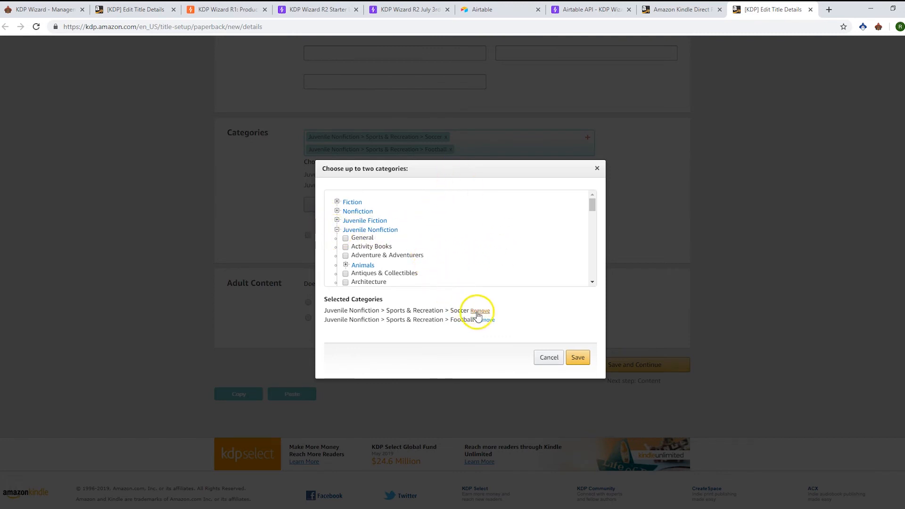
pyautogui.click(480, 310)
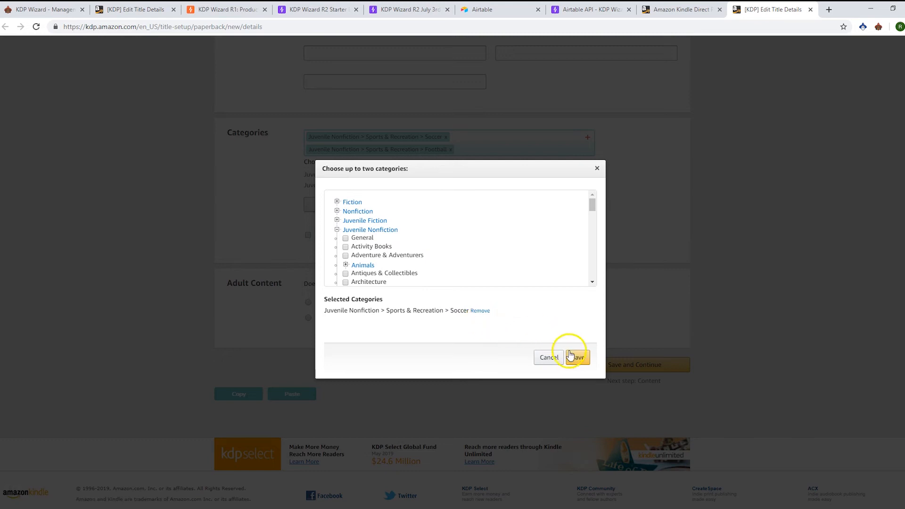
pyautogui.click(575, 357)
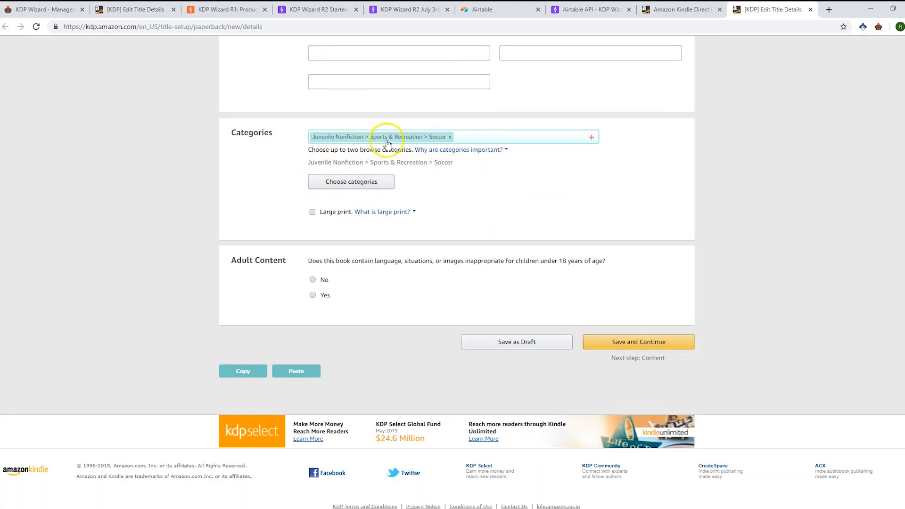
# Reopen and dismiss the category chooser, then continue to the Rights & Pricing page
pyautogui.click(351, 181)
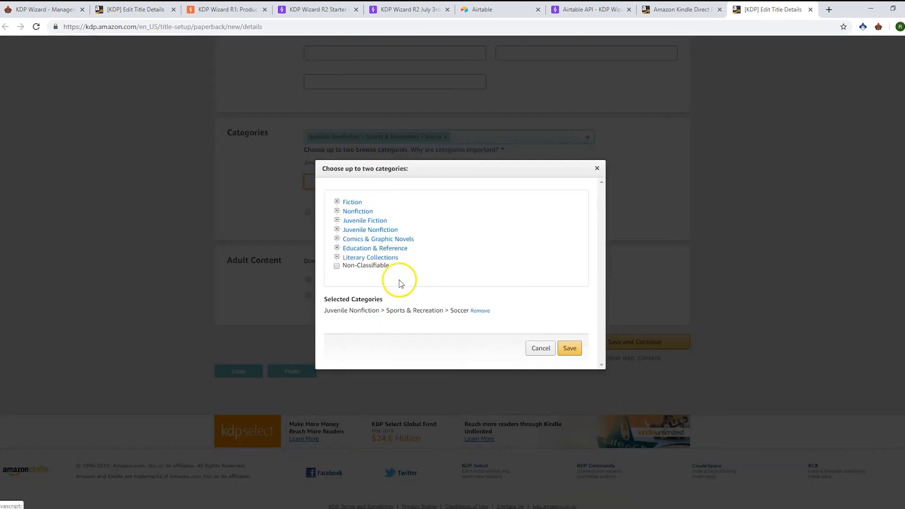
pyautogui.click(568, 348)
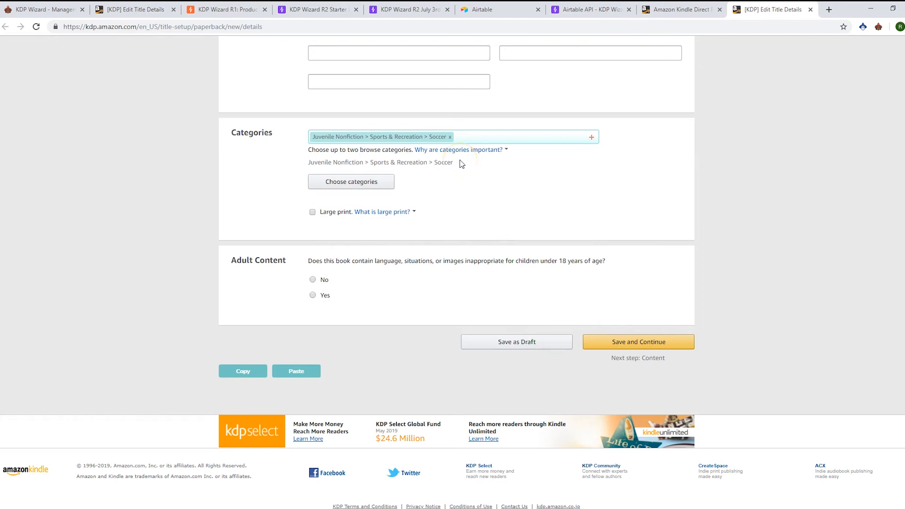
pyautogui.click(637, 341)
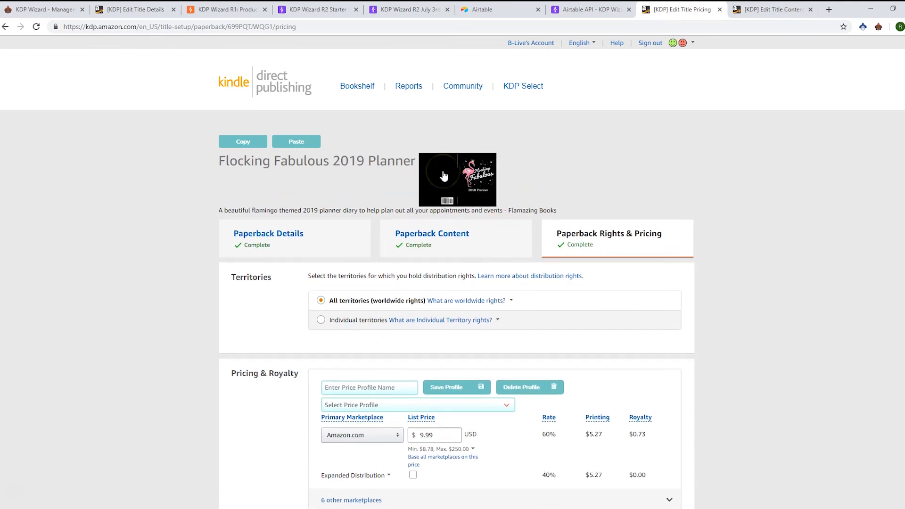
# Apply a saved price profile so all marketplace prices update ($19.99, £12.99, €13.99, ¥1499)
pyautogui.scroll(-3)
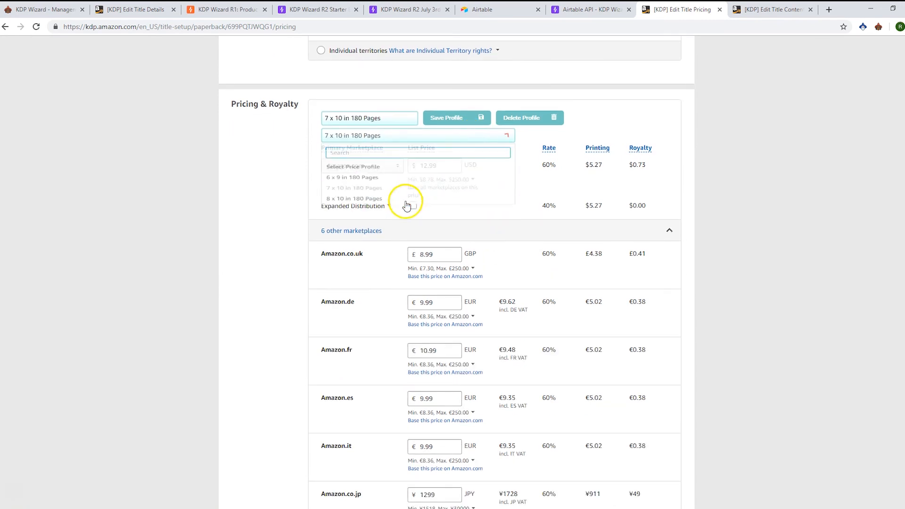
pyautogui.click(353, 198)
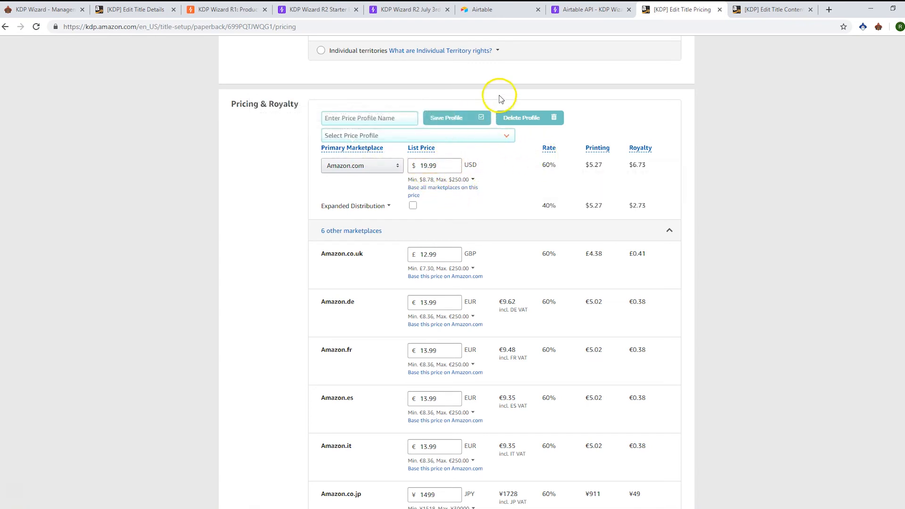
# Name a new price profile 'A new' and view the PriceProfiles table in Airtable
pyautogui.click(369, 118)
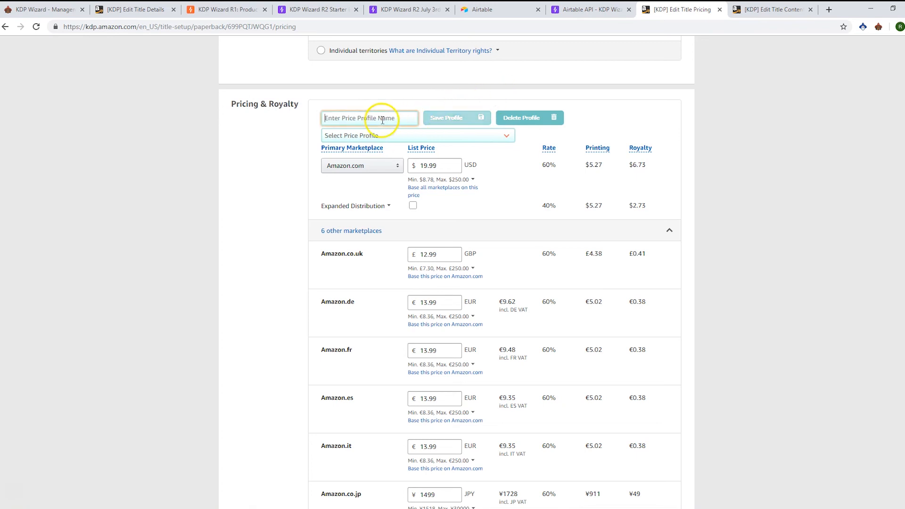
pyautogui.write('A new')
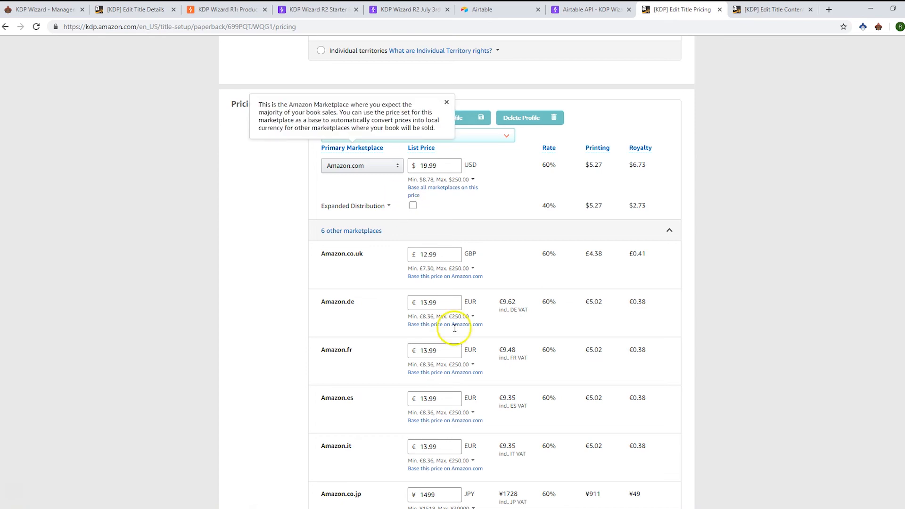
pyautogui.click(446, 102)
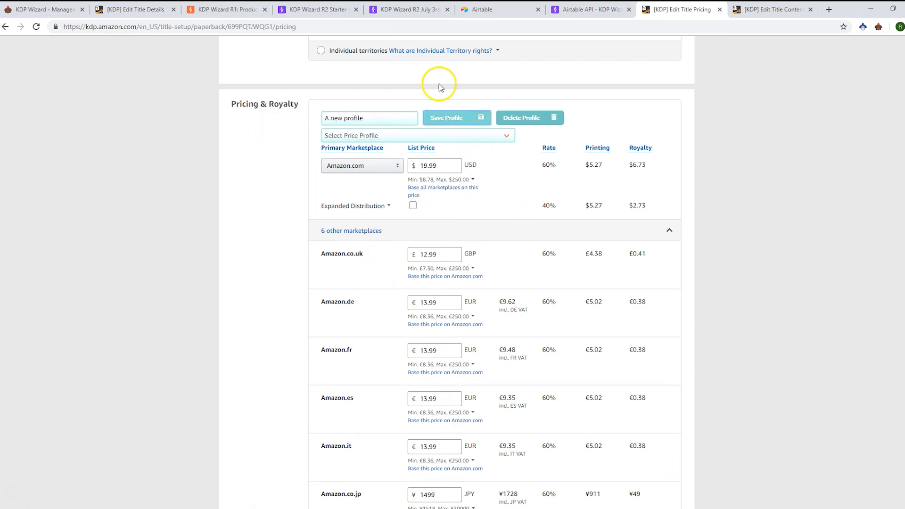
pyautogui.click(408, 10)
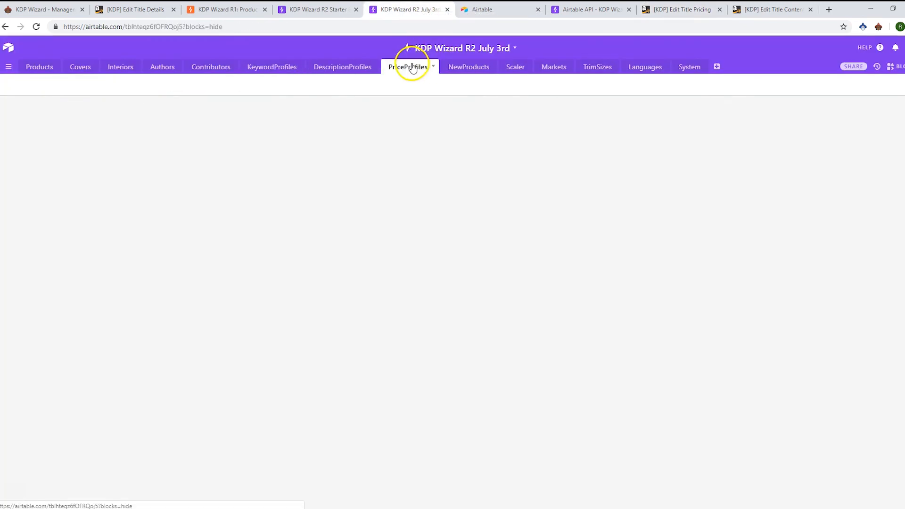
pyautogui.click(408, 66)
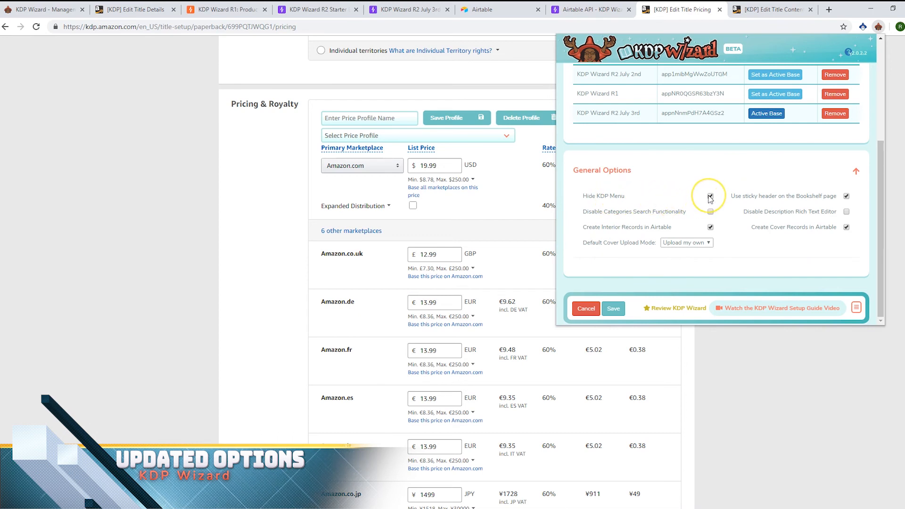
# Show KDP Wizard's General Options and toggle the menu-hiding and sticky header checkboxes
pyautogui.click(710, 196)
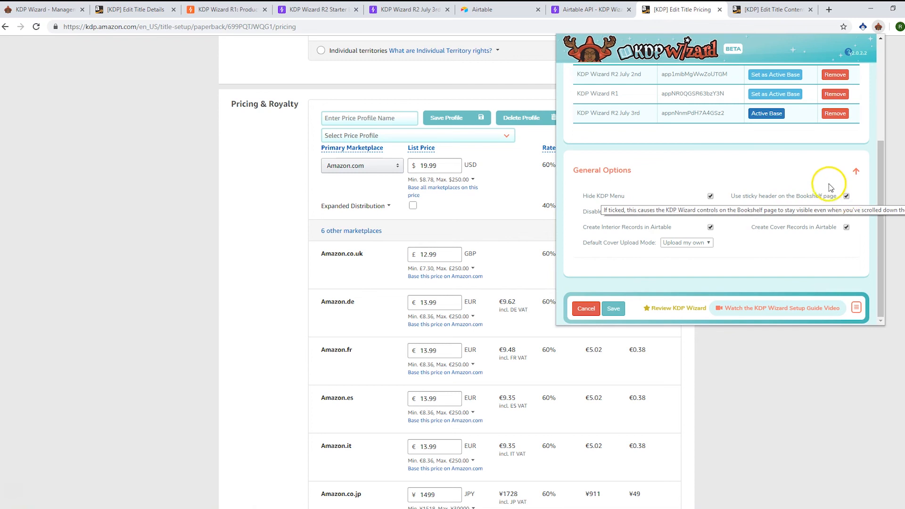
pyautogui.moveTo(737, 170)
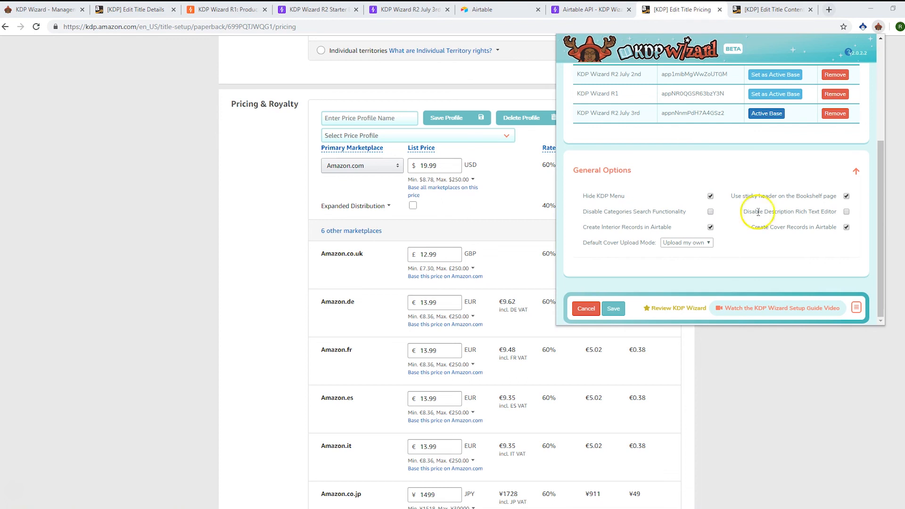
pyautogui.click(847, 211)
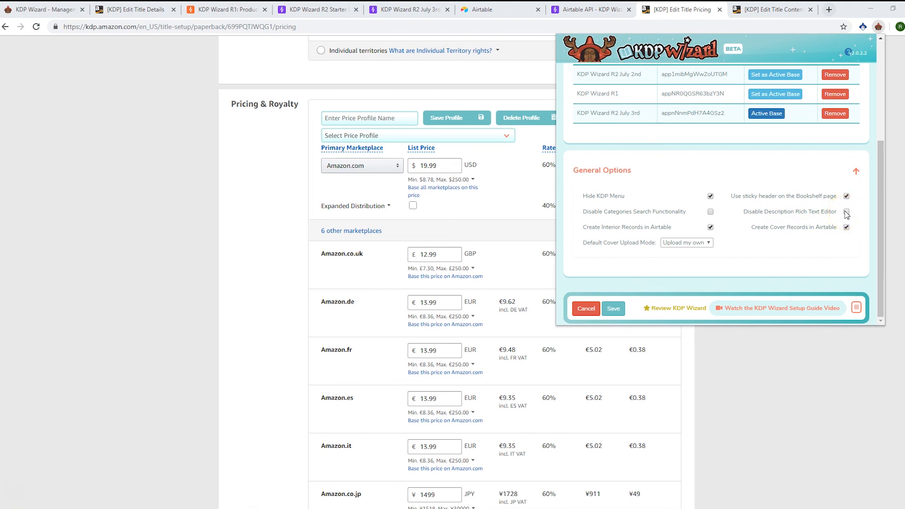
pyautogui.click(846, 212)
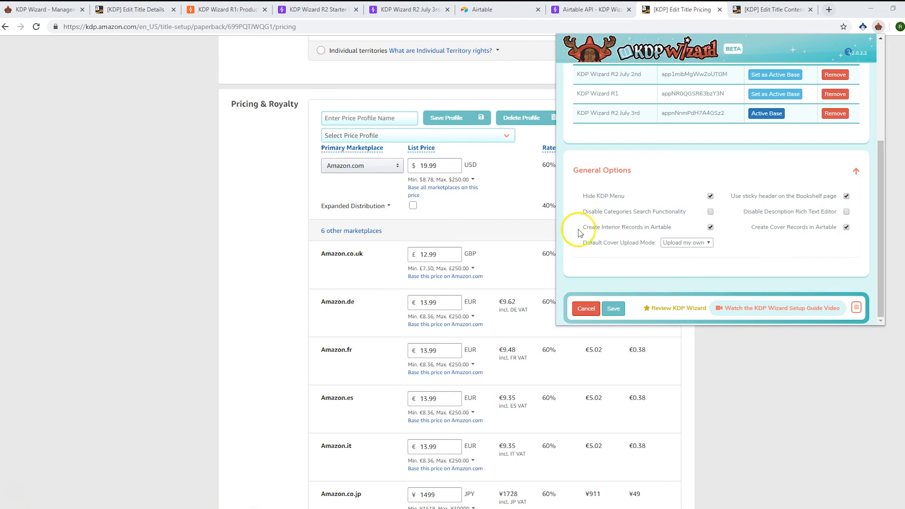
pyautogui.moveTo(691, 237)
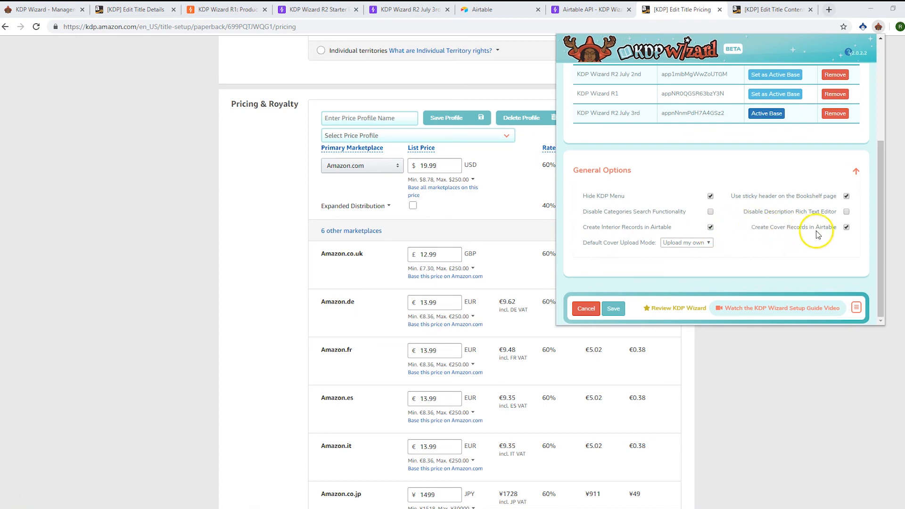
pyautogui.moveTo(684, 230)
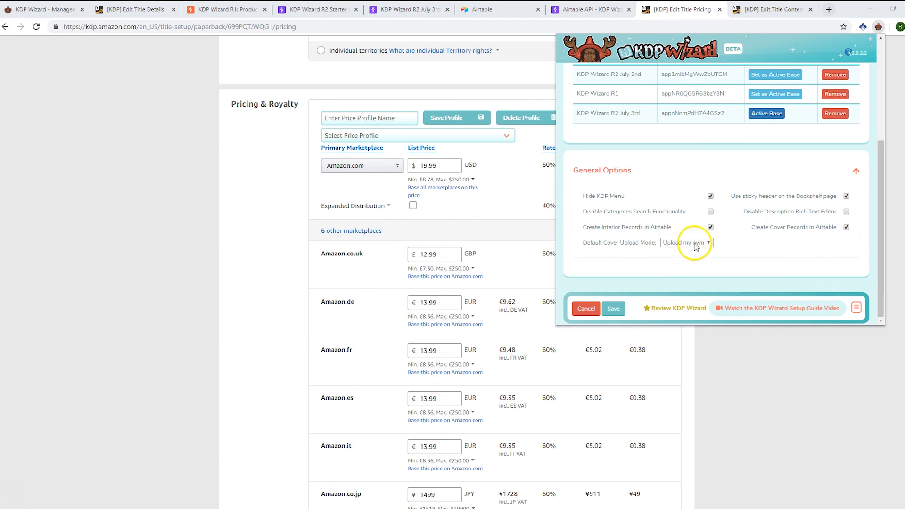
pyautogui.moveTo(707, 243)
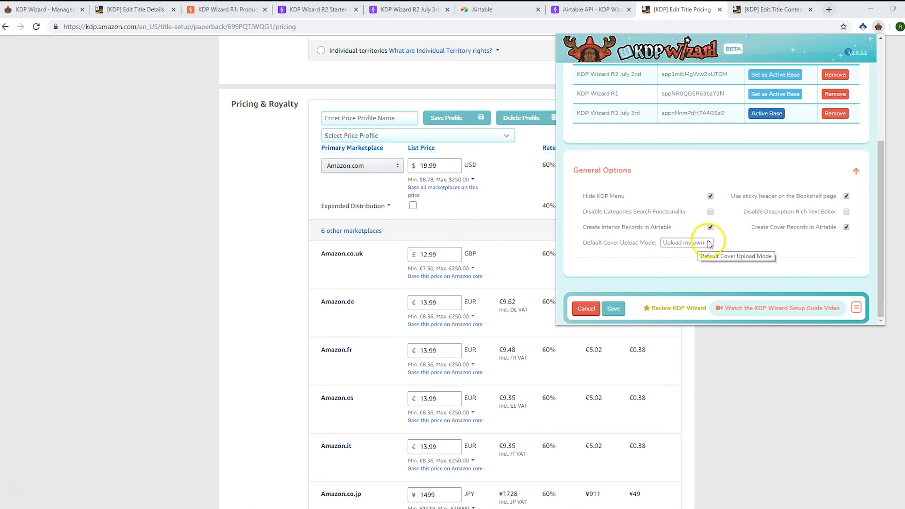
# Set the Default Cover Upload Mode to Cover Creator
pyautogui.click(686, 242)
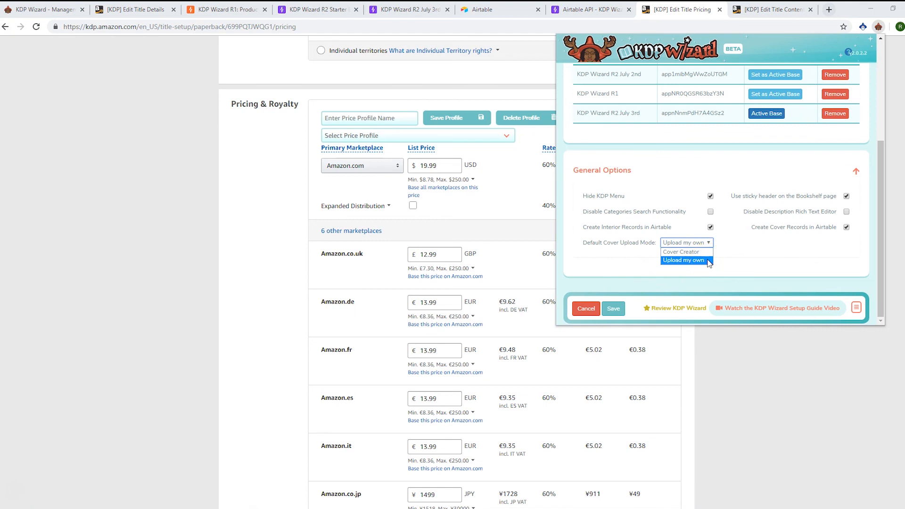
pyautogui.moveTo(709, 264)
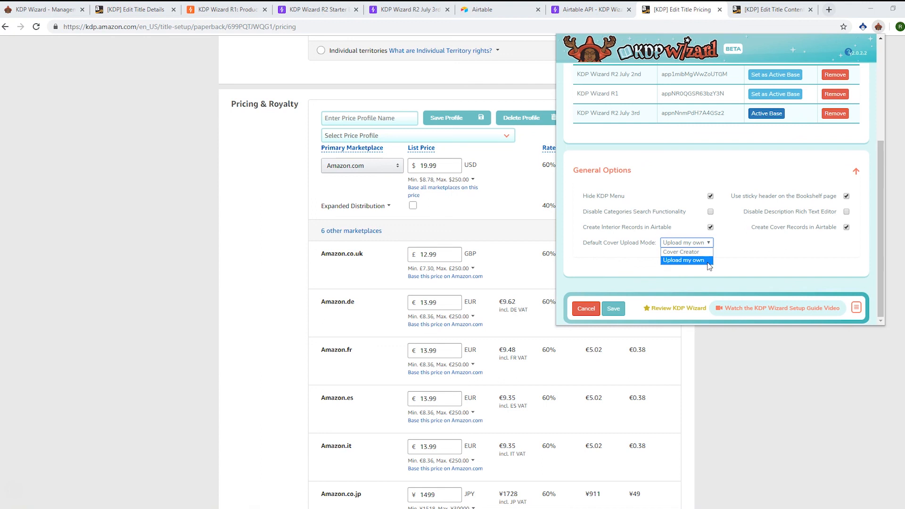
pyautogui.moveTo(681, 252)
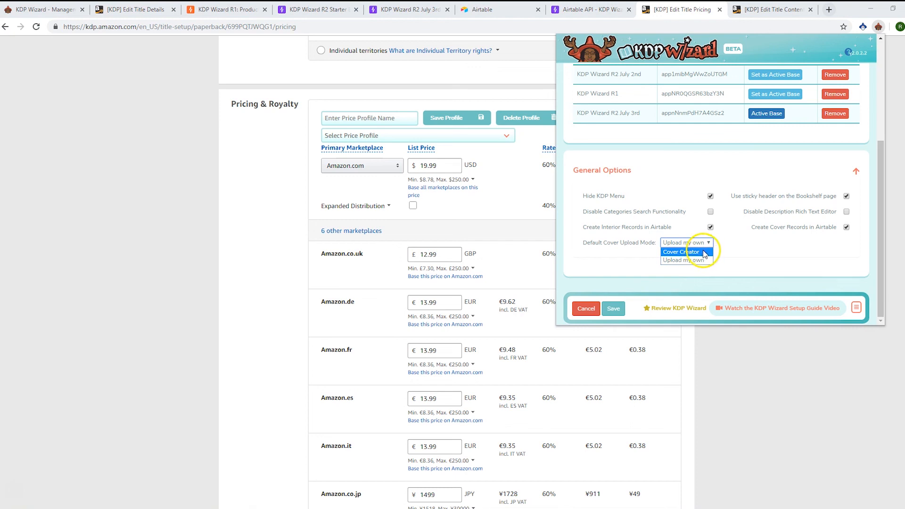
pyautogui.click(681, 251)
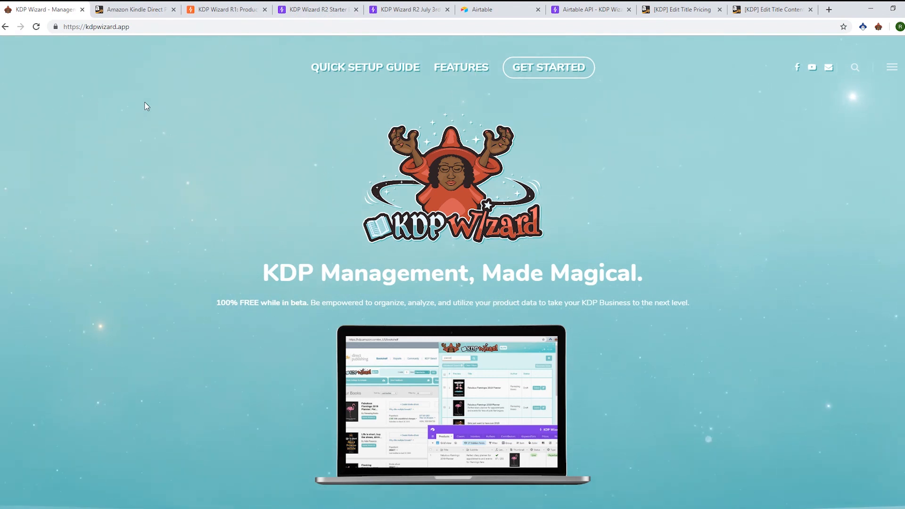
# Return to the KDP Bookshelf showing the KDP Wizard header with base 'R2 July 3rd'
pyautogui.click(136, 10)
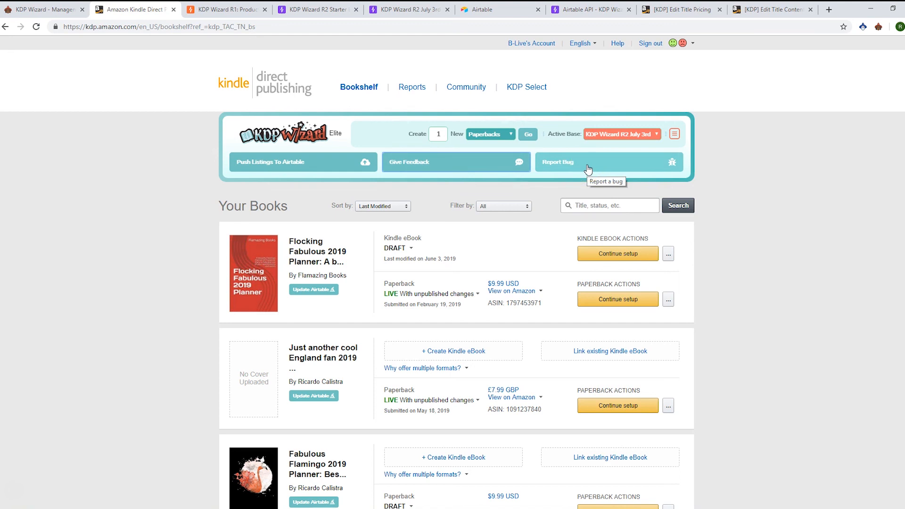
pyautogui.moveTo(583, 168)
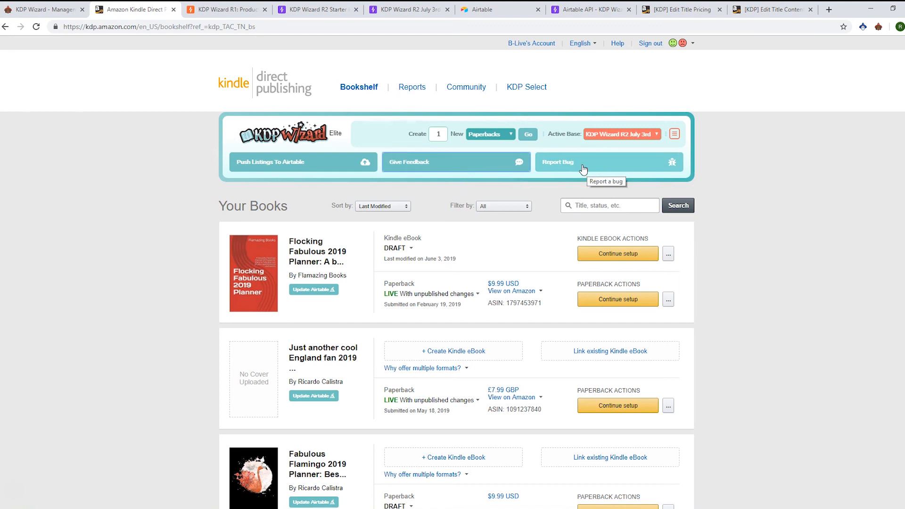